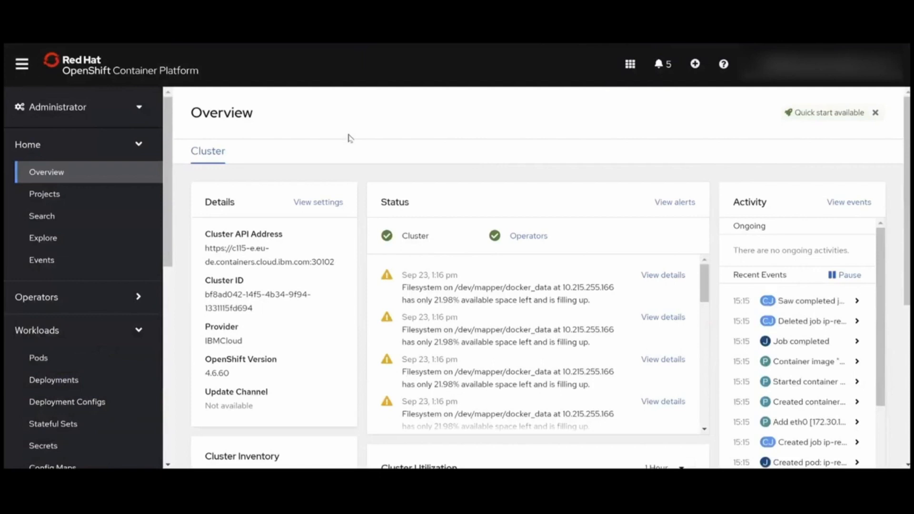
Create a new project named cp4s from Home > Projects and view its overview.
scroll("down", 3)
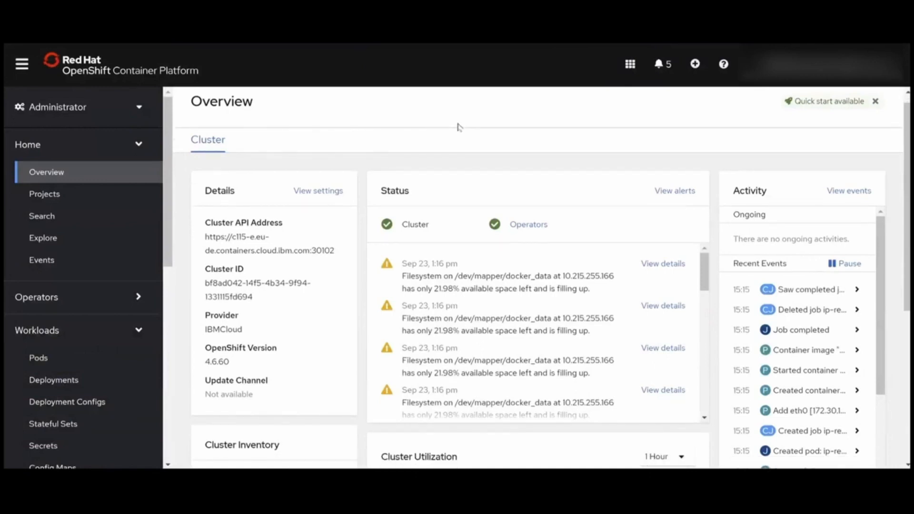
left_click(45, 195)
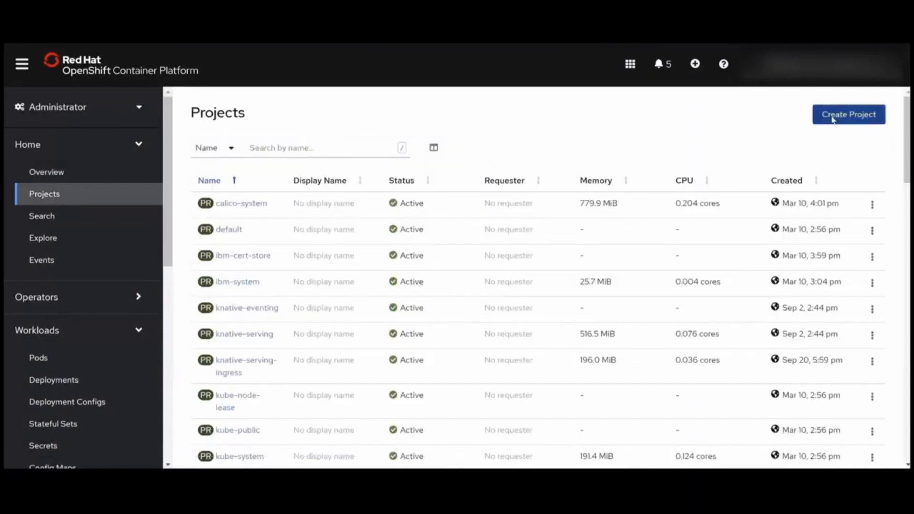
left_click(847, 115)
type("cp4s")
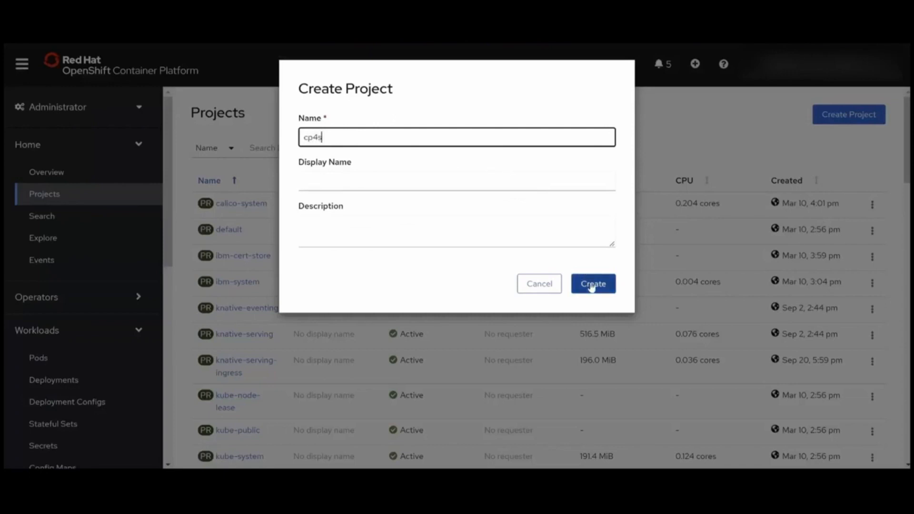
left_click(592, 284)
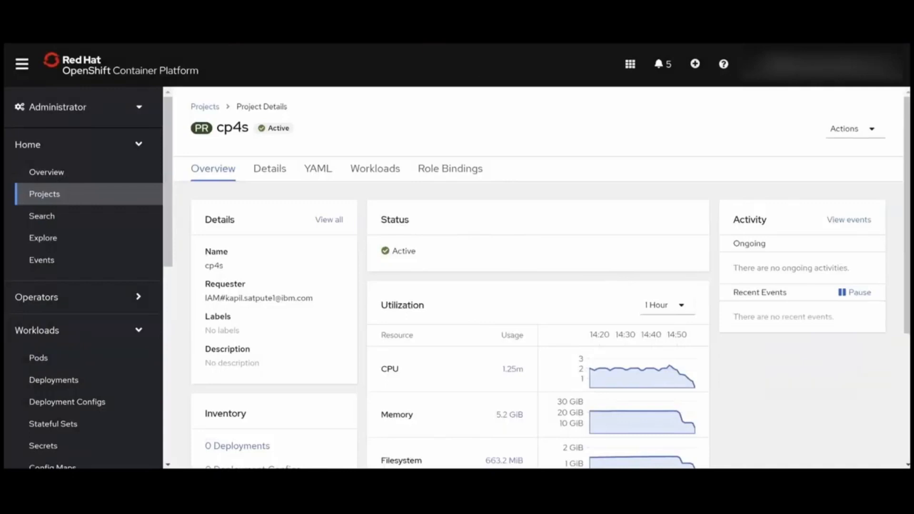
scroll("down", 3)
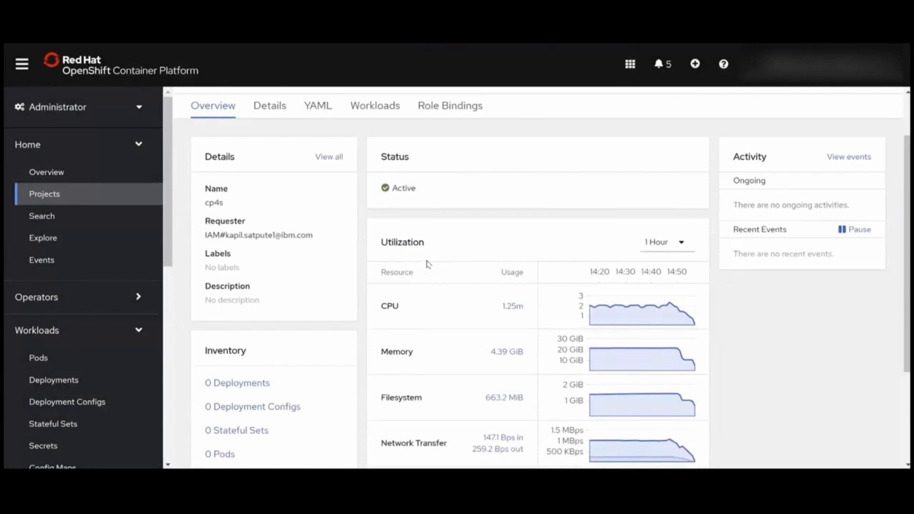
Filter Workloads > Secrets to the cp4s project and show the Create secret options.
scroll("down", 3)
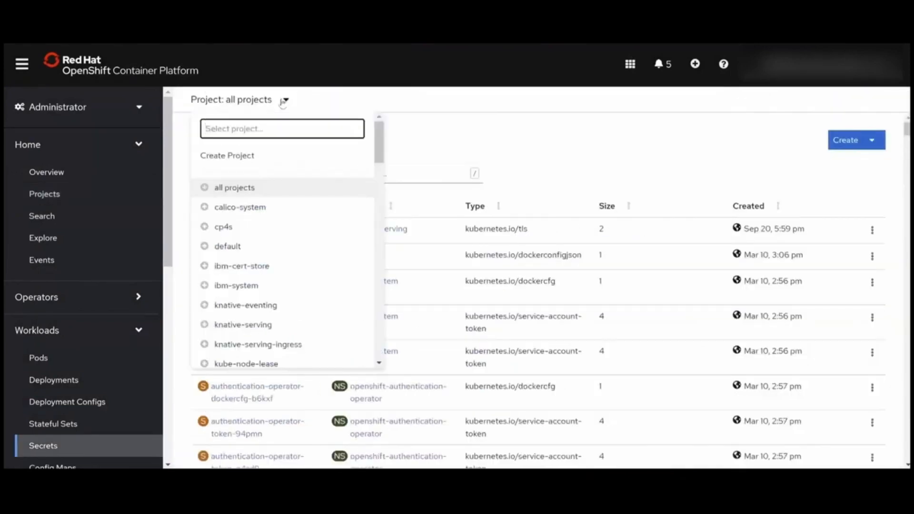
type("cp4")
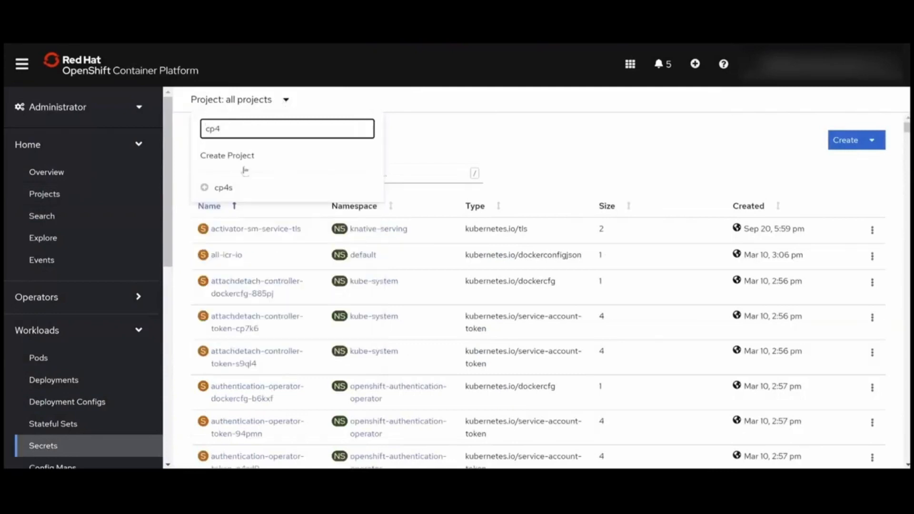
left_click(222, 188)
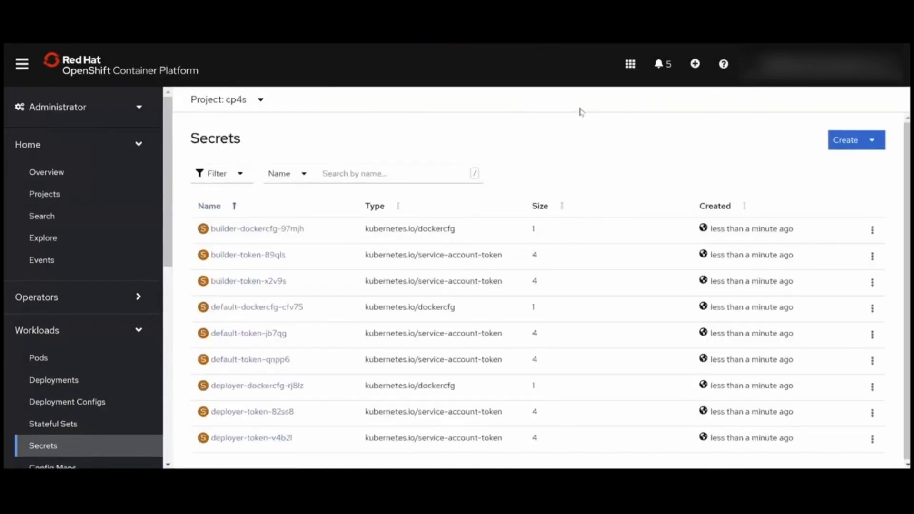
left_click(855, 140)
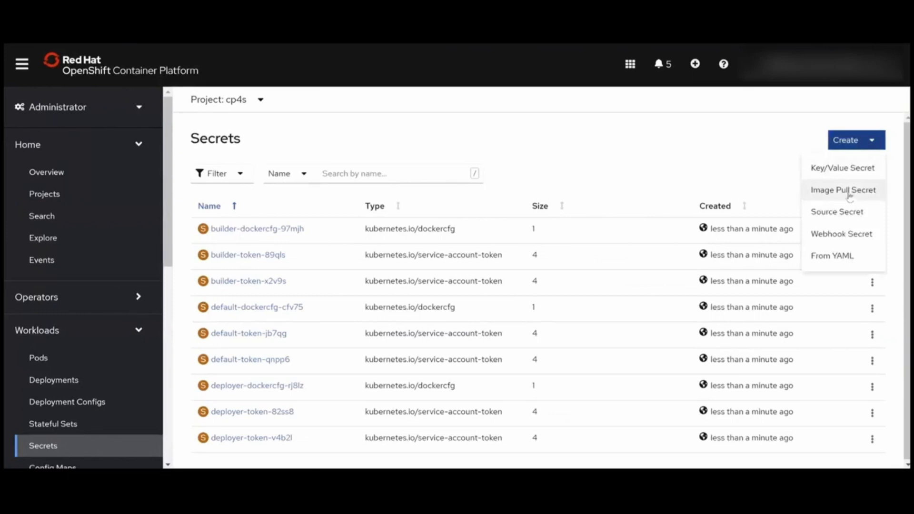
Create image pull secret ibm-entitlement-key for registry cp.icr.io with username cp and password.
left_click(842, 189)
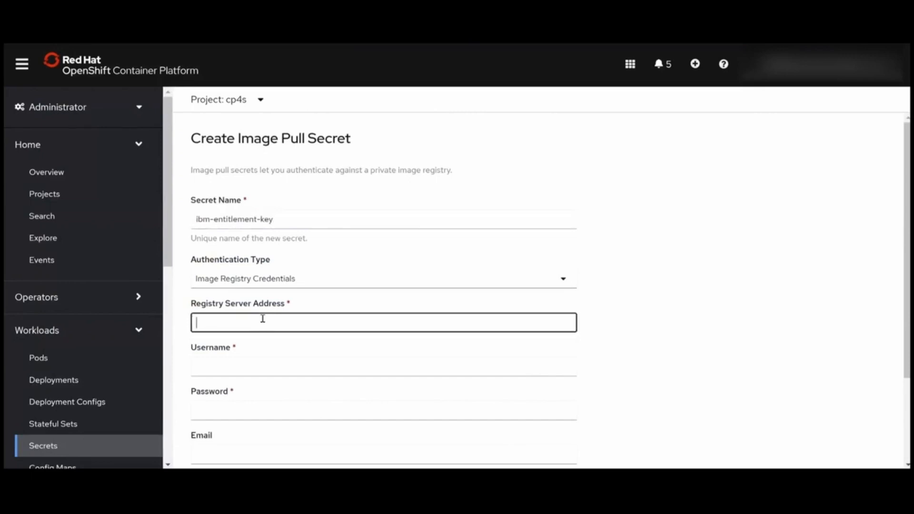
type("cp.icr.io")
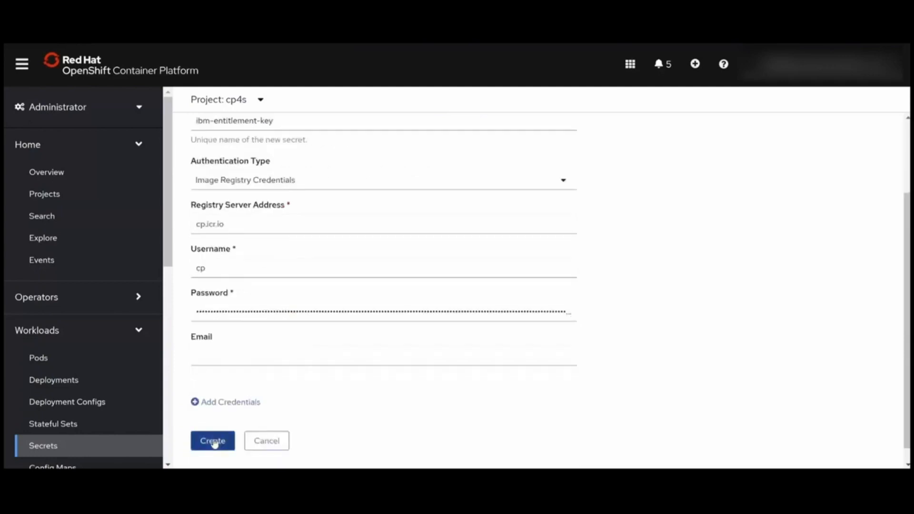
left_click(212, 441)
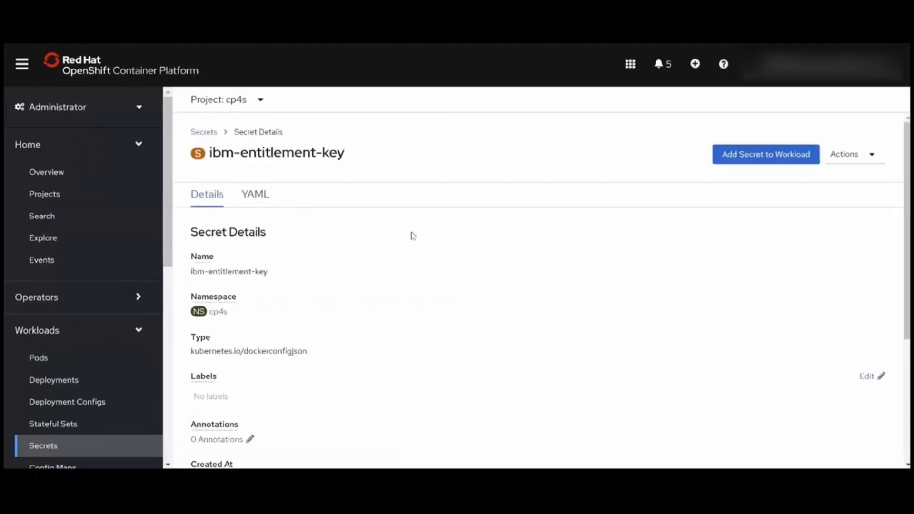
mouse_move(536, 189)
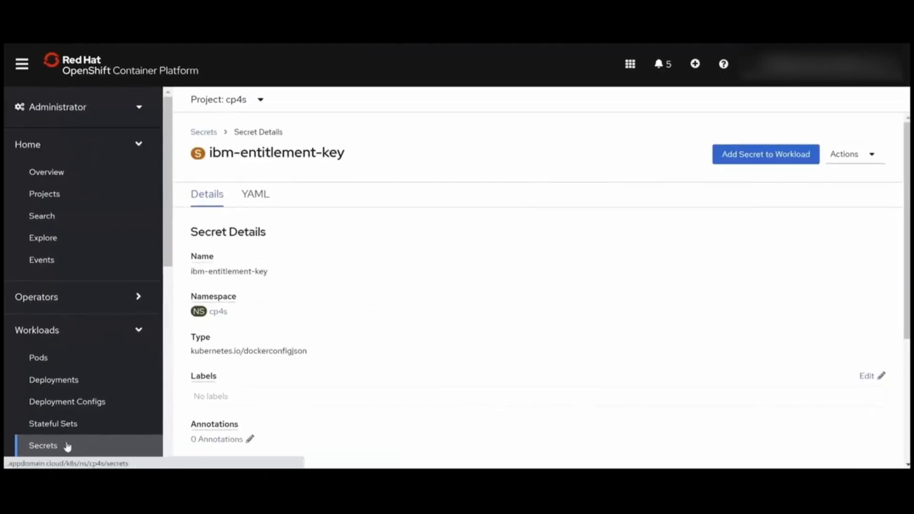
Create a second image pull secret ibm-isc-pull-secret for cp.icr.io with username cp and password.
left_click(43, 445)
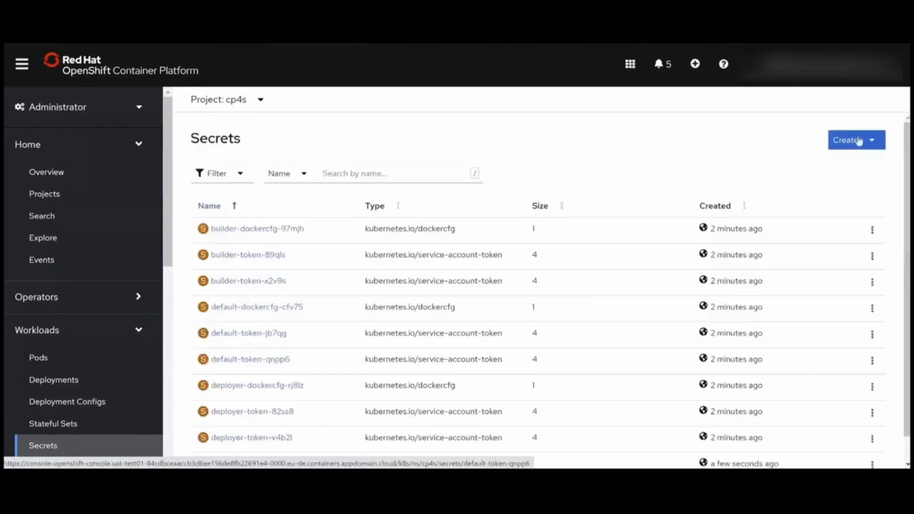
left_click(855, 139)
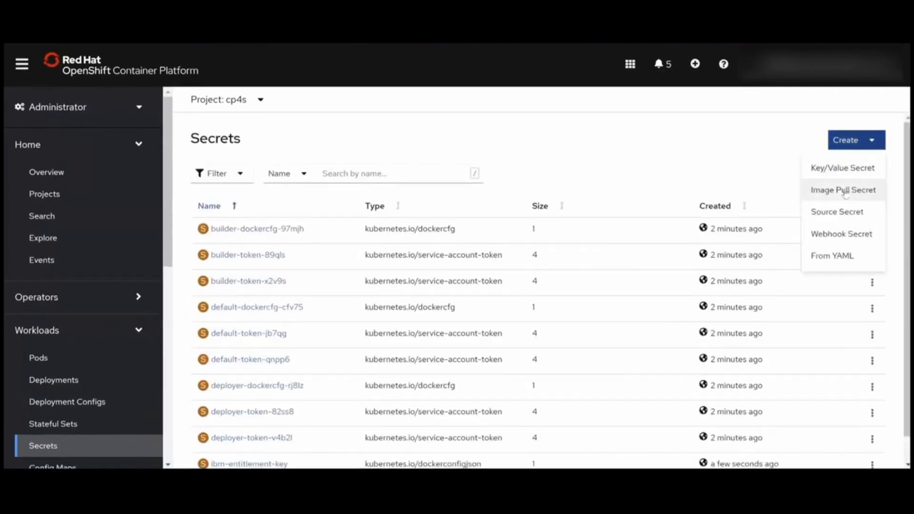
left_click(842, 189)
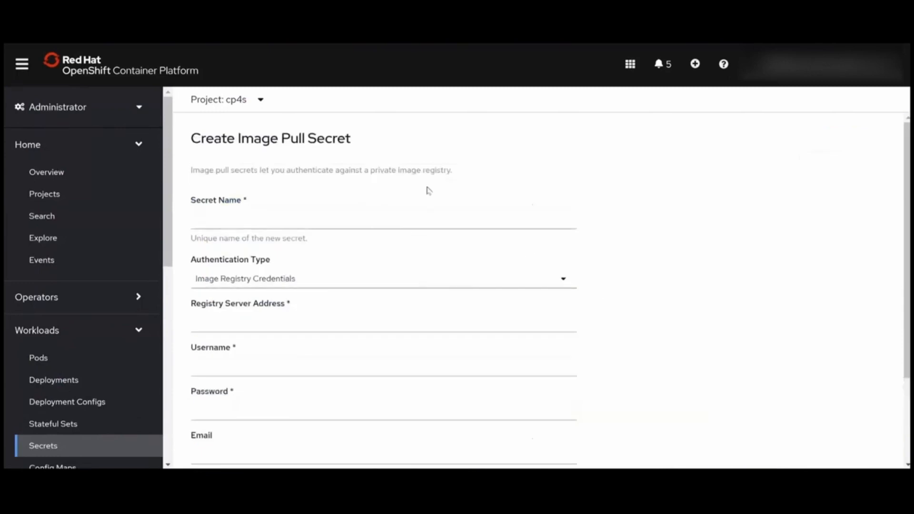
mouse_move(458, 120)
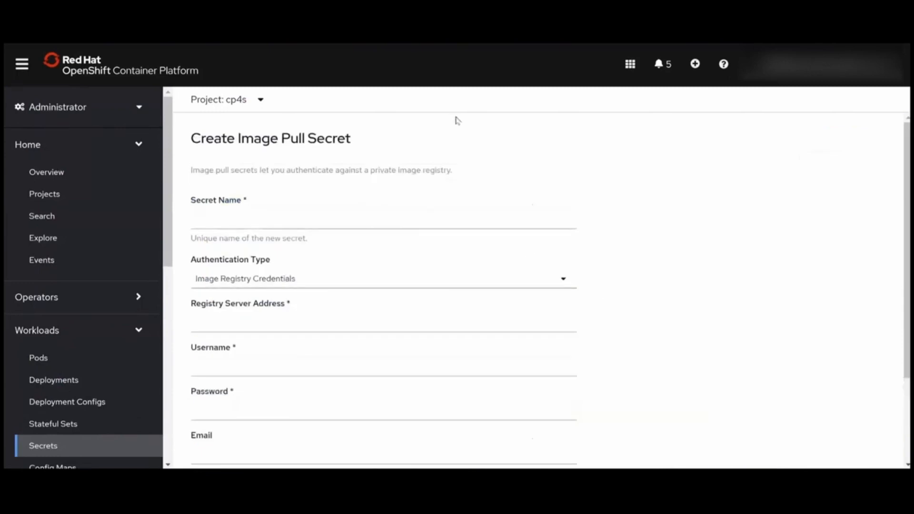
type("ibm-isc-pull")
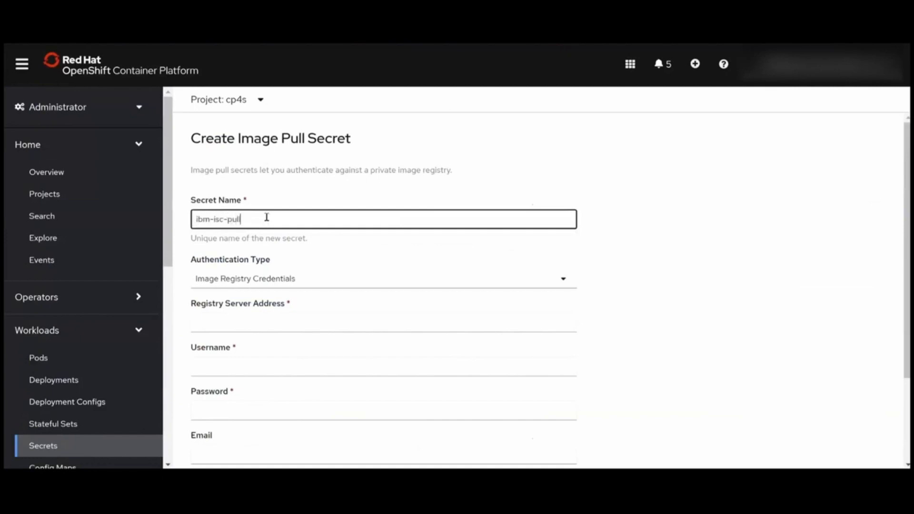
type("-secret")
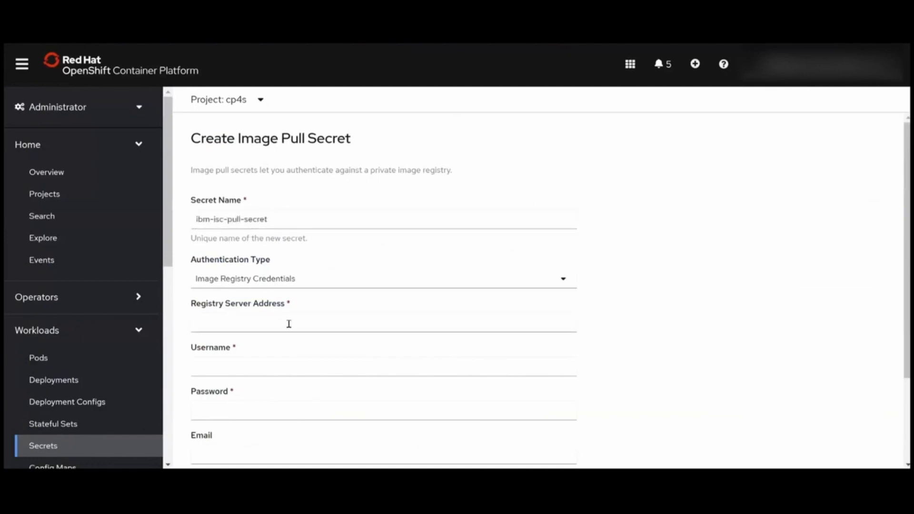
type("cp")
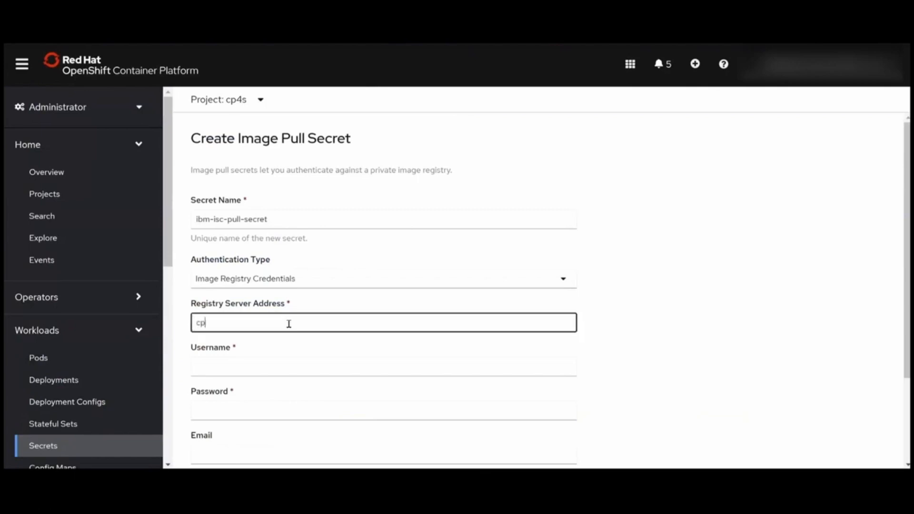
type(".icr.io")
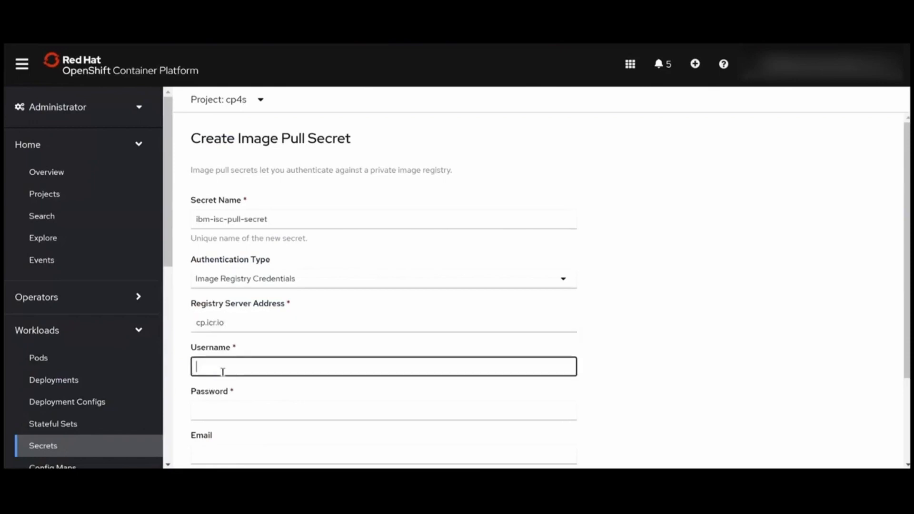
type("cp")
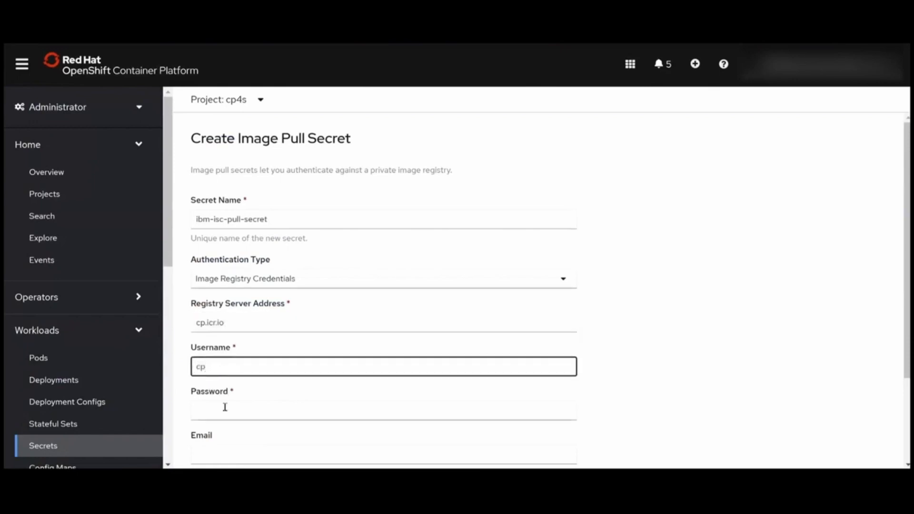
left_click(383, 410)
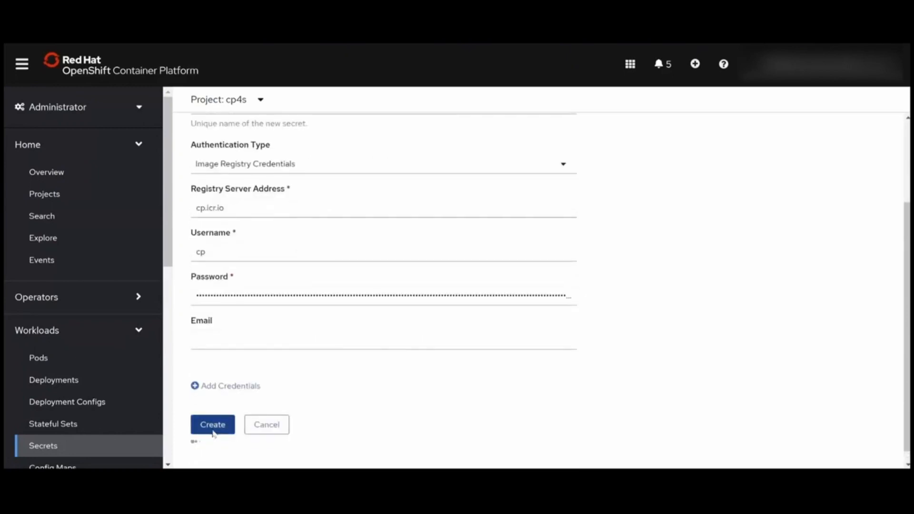
left_click(213, 424)
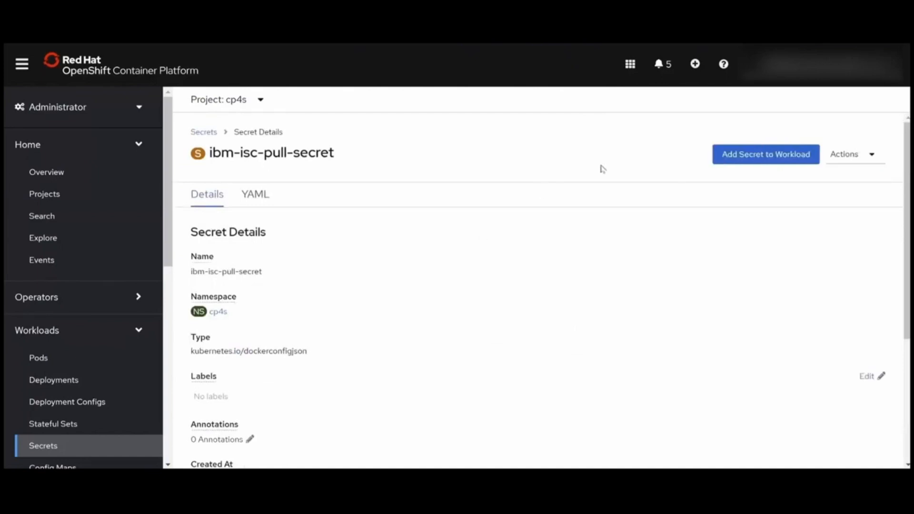
mouse_move(440, 180)
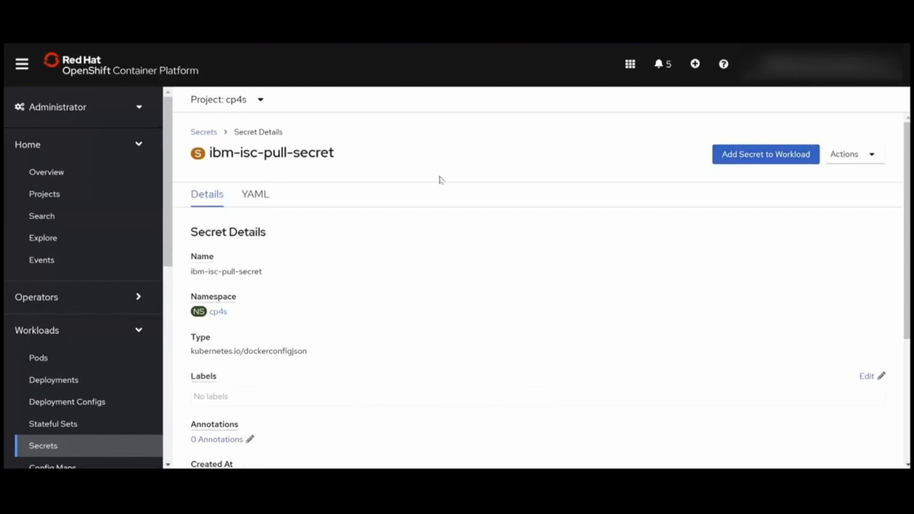
mouse_move(766, 154)
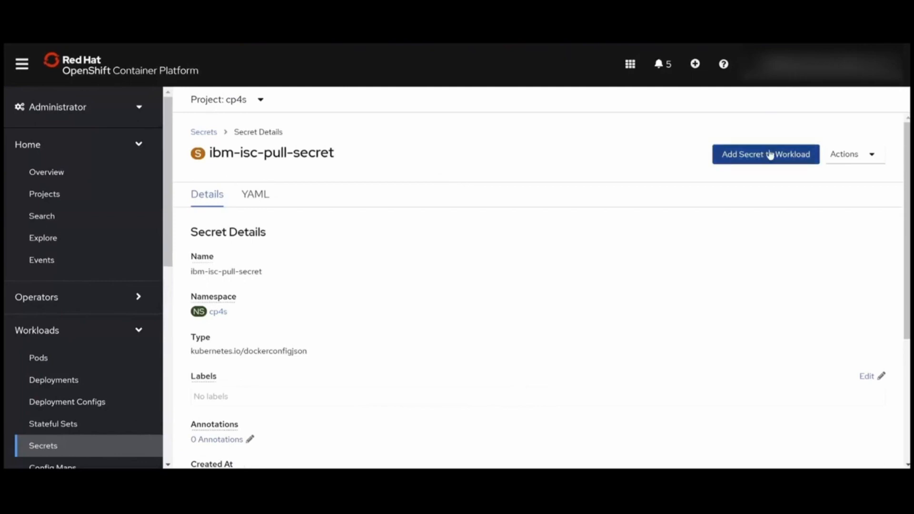
Start Add Secret to Workload, cancel it, and return to the cp4s secrets list.
left_click(764, 155)
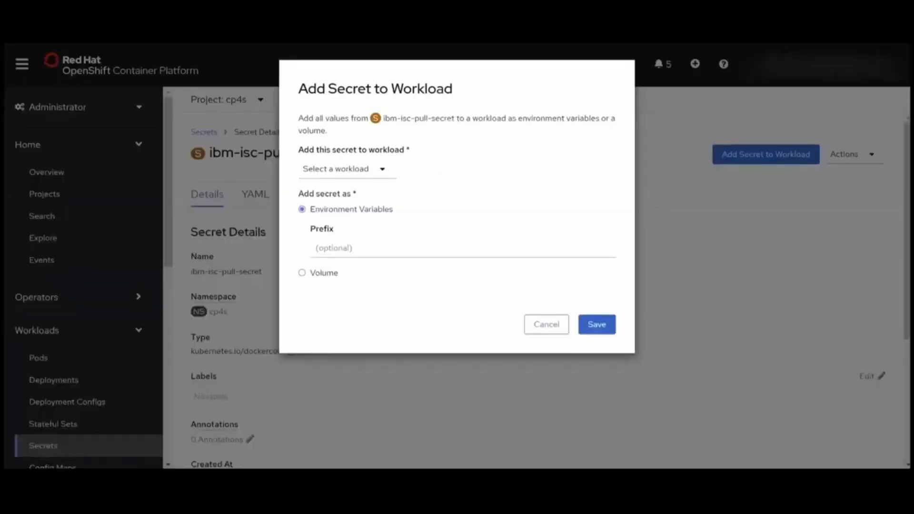
left_click(546, 324)
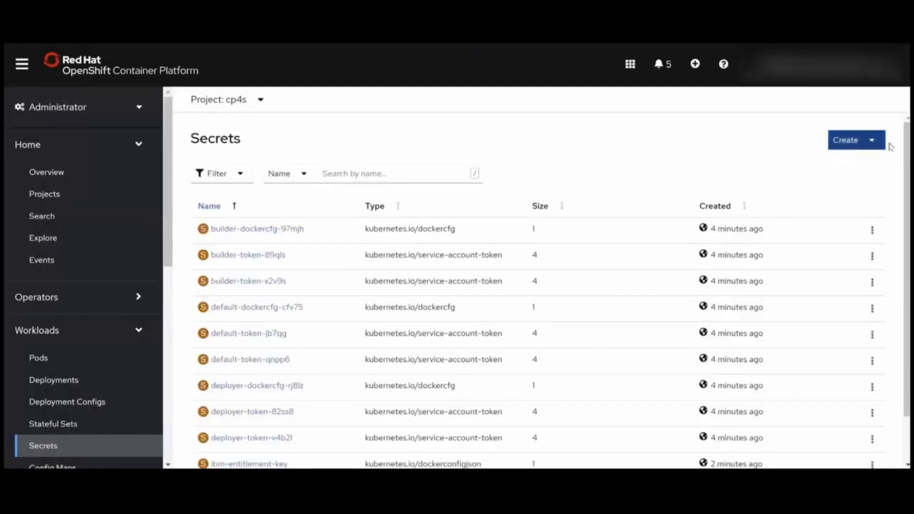
Start key/value secret isc-ingress-default-secret with key tls.crt uploaded from the certificate file.
left_click(854, 140)
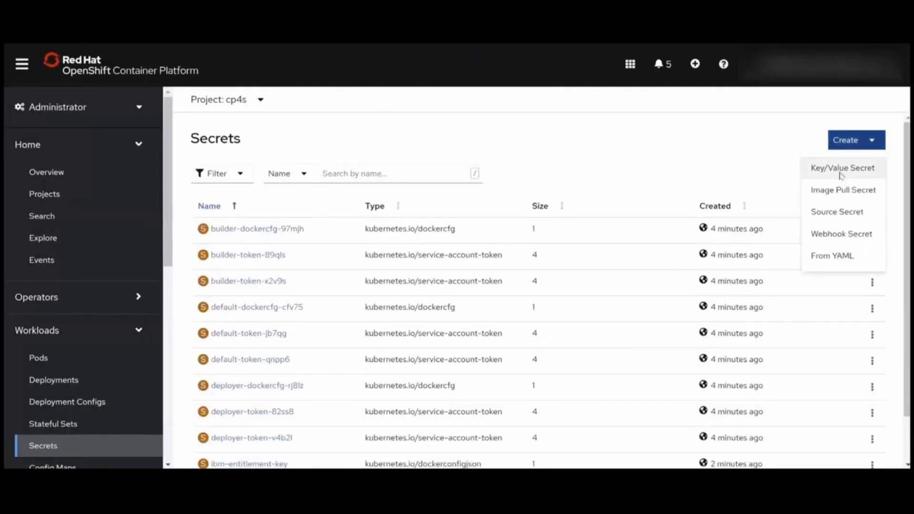
left_click(841, 168)
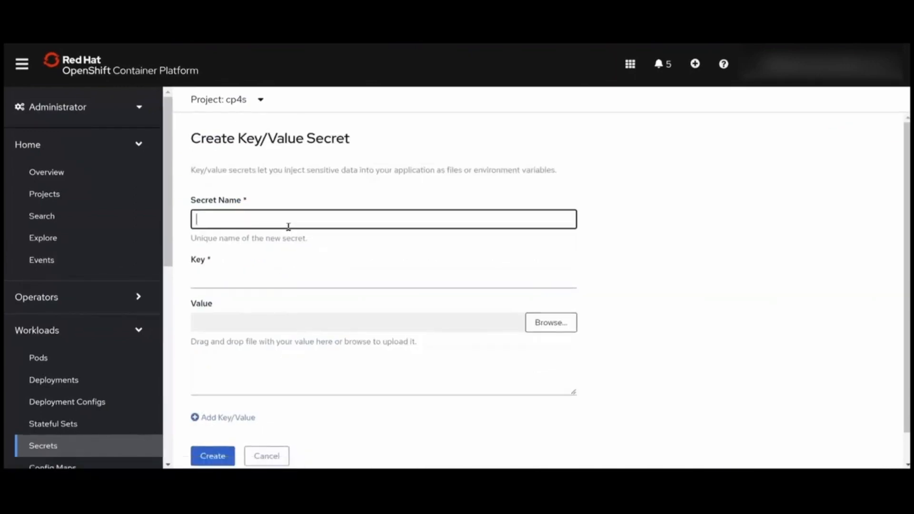
type("isc-ingress-default-secret")
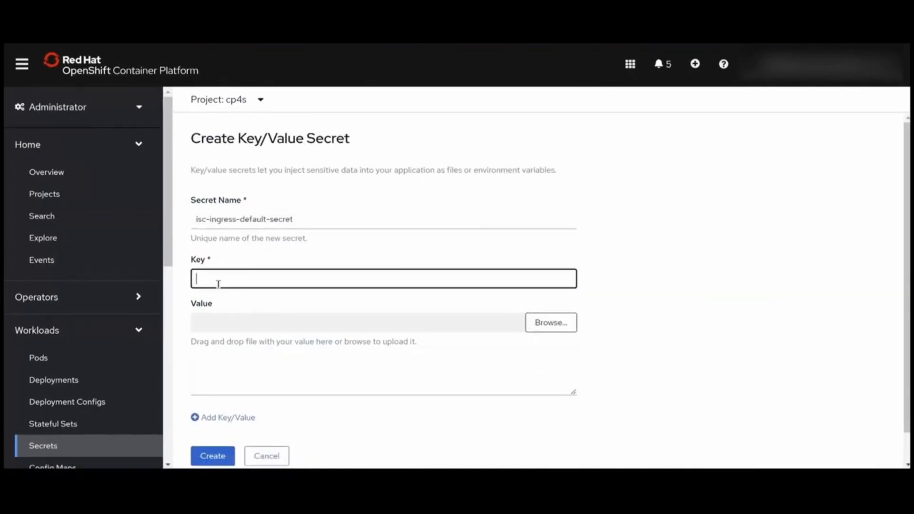
type("tls.crt")
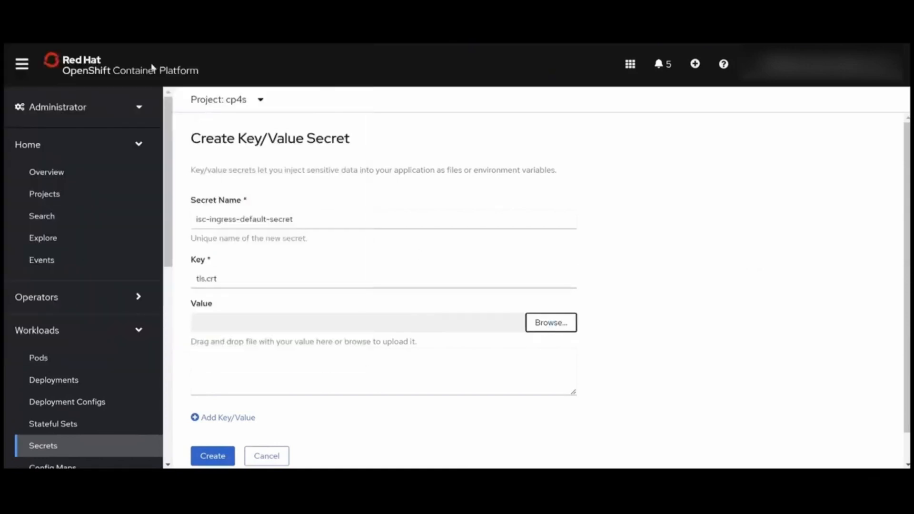
mouse_move(284, 352)
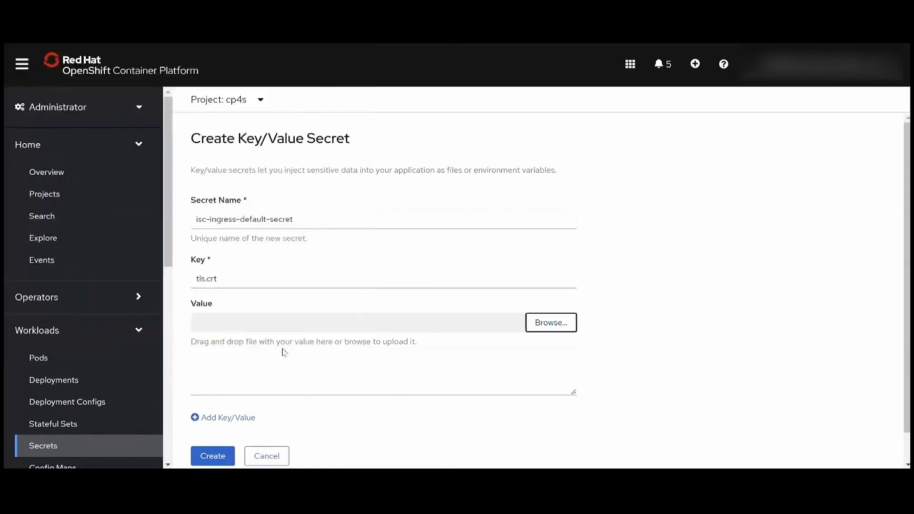
left_click(549, 323)
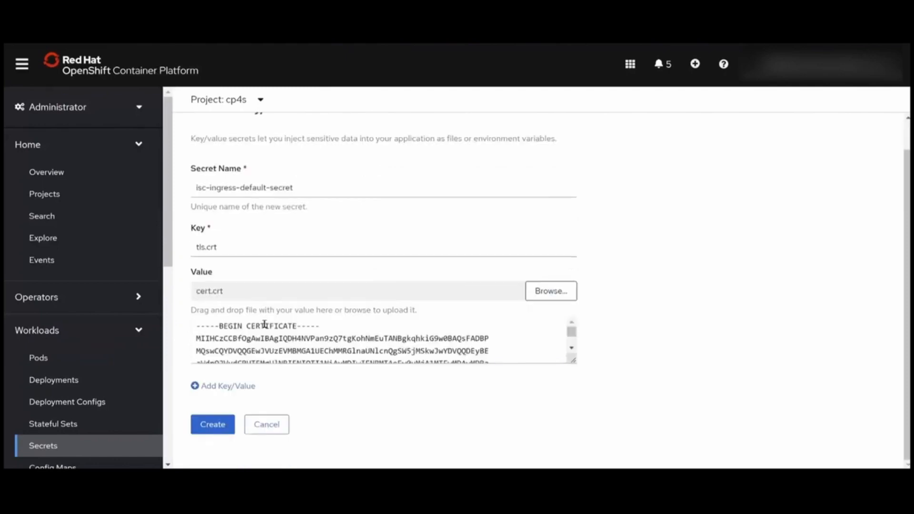
Add key tls.key from the key file and create the isc-ingress-default-secret secret.
left_click(223, 386)
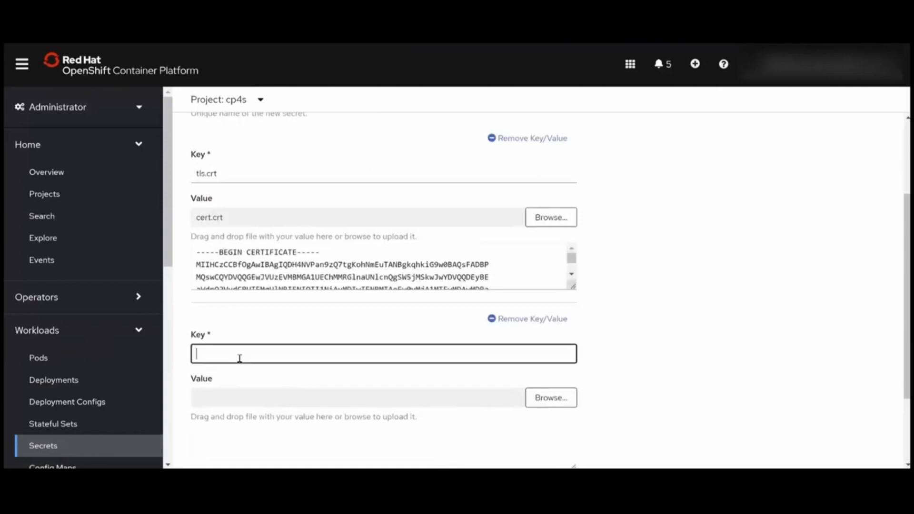
type("tls.key")
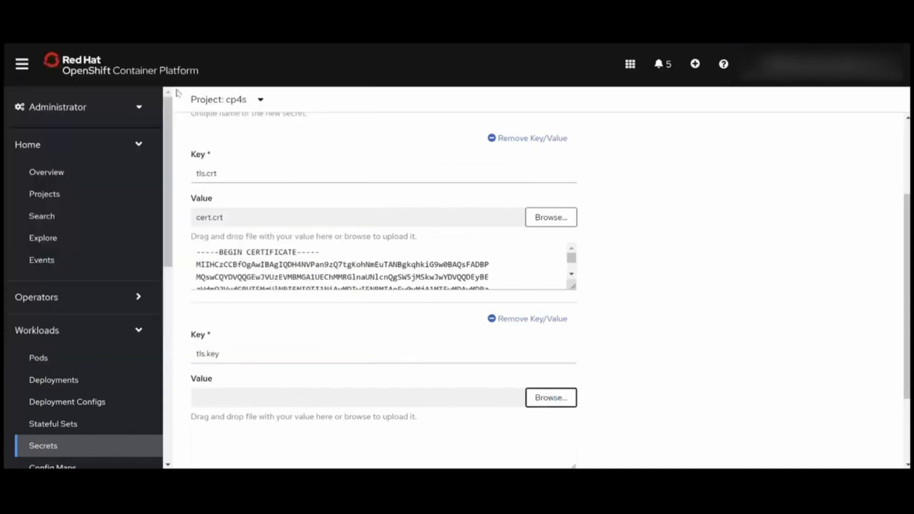
mouse_move(278, 352)
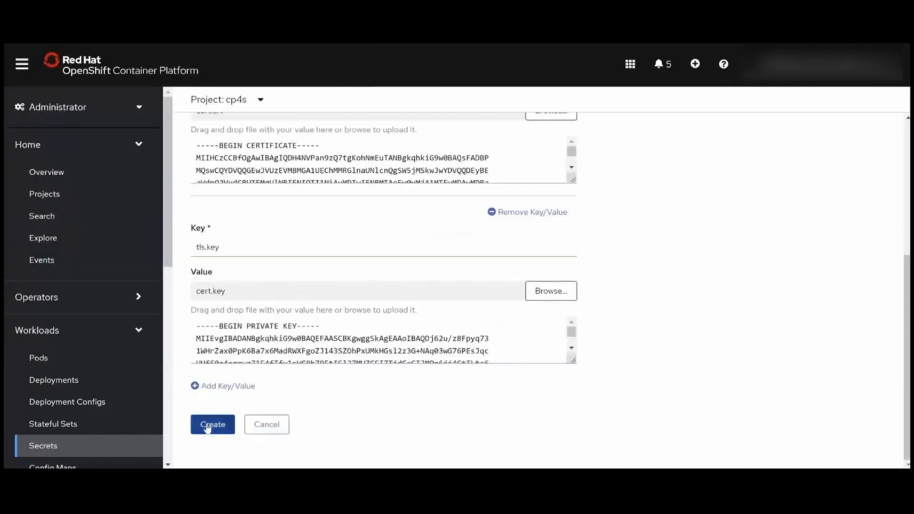
left_click(212, 423)
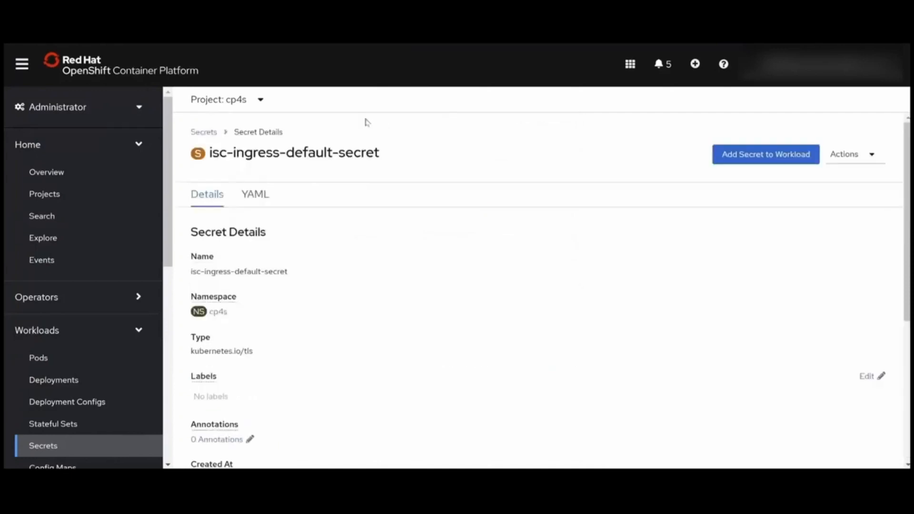
mouse_move(354, 120)
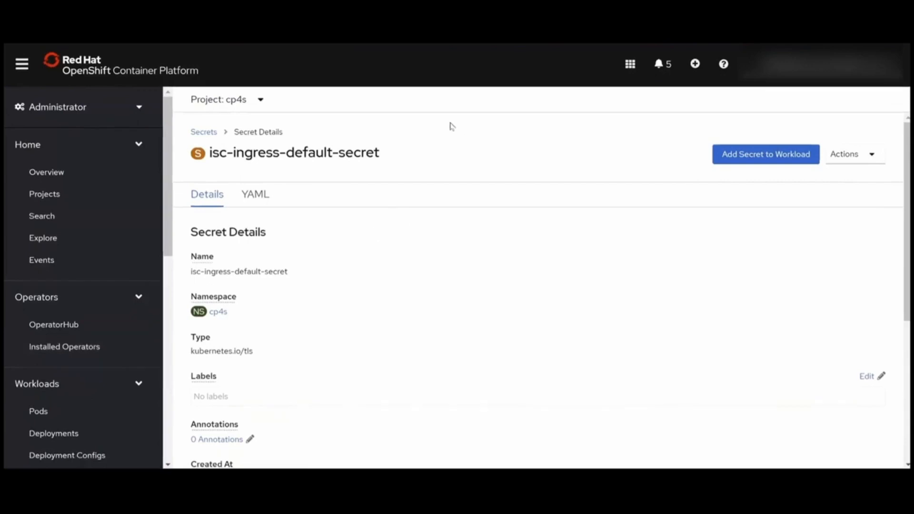
Paste a CatalogSource YAML for ibm-operator-catalog in openshift-marketplace into the Import YAML editor.
left_click(694, 64)
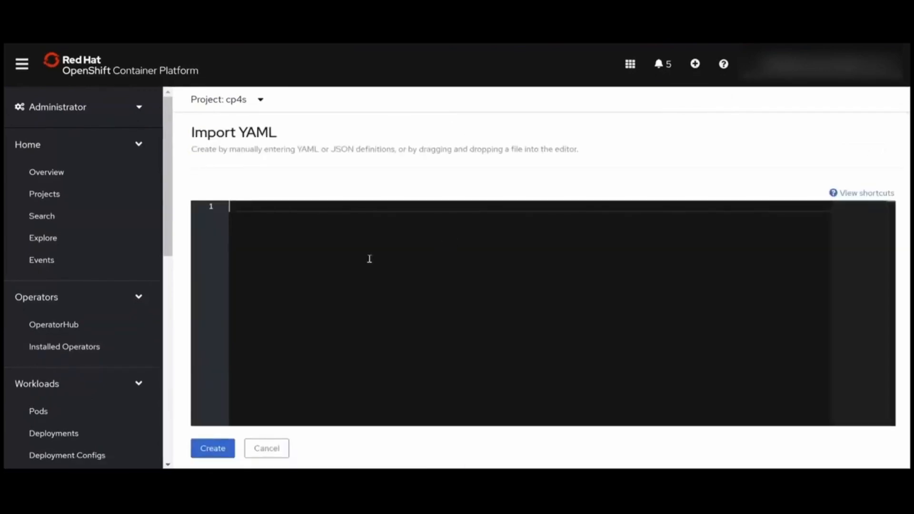
type("apiVersion: operators.coreos.com/v1alpha1")
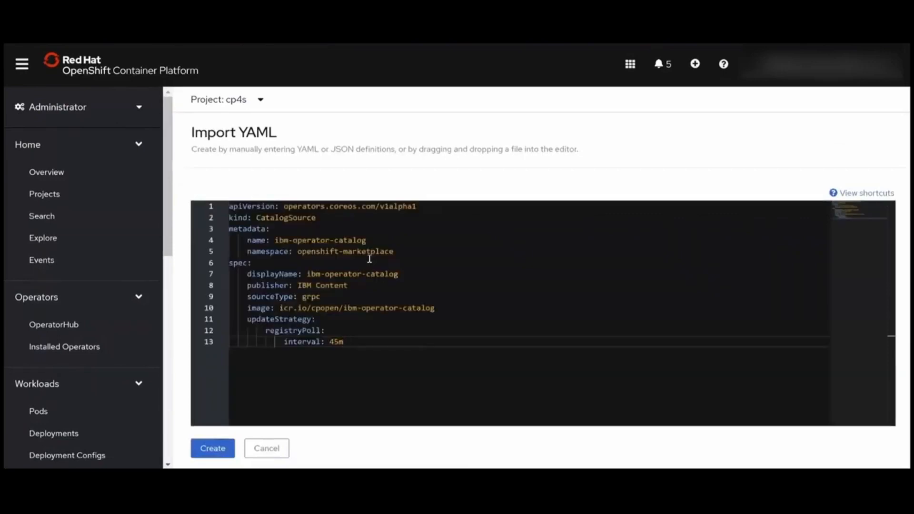
Switch to project openshift-marketplace and create the ibm-operator-catalog CatalogSource.
left_click(227, 99)
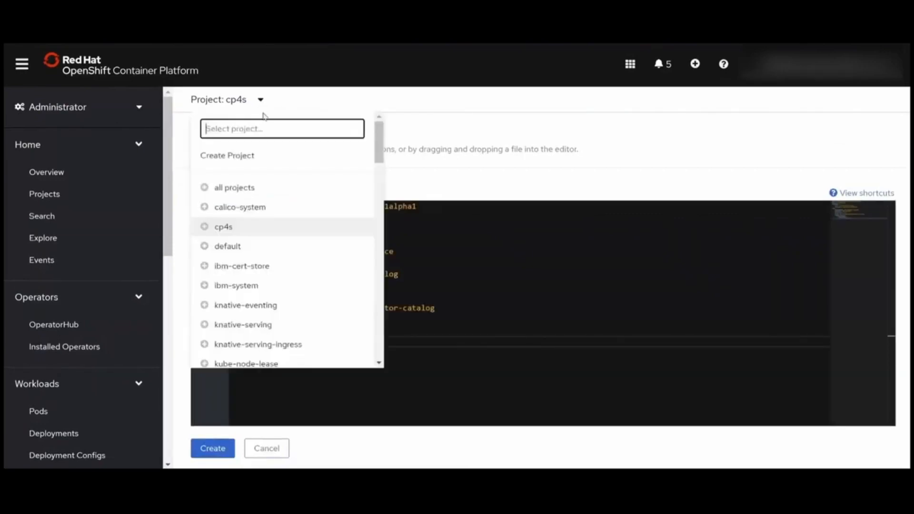
type("openshift-marke")
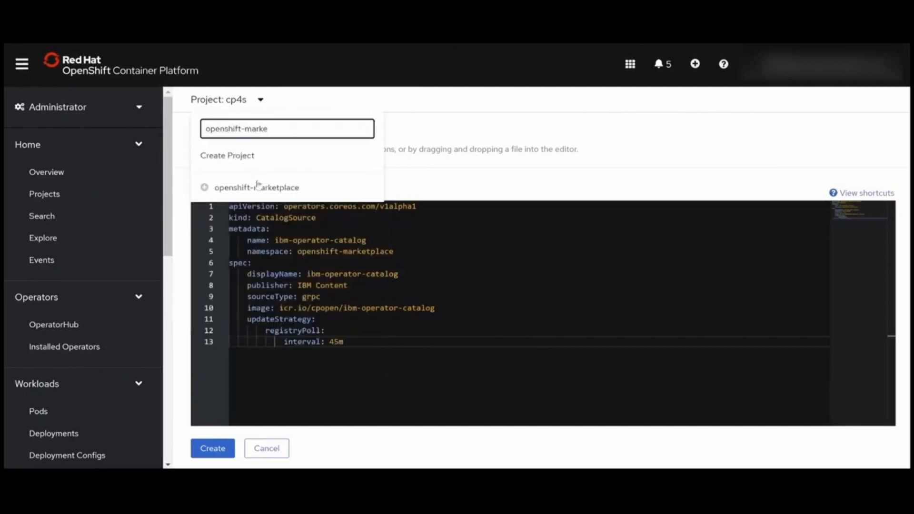
left_click(256, 188)
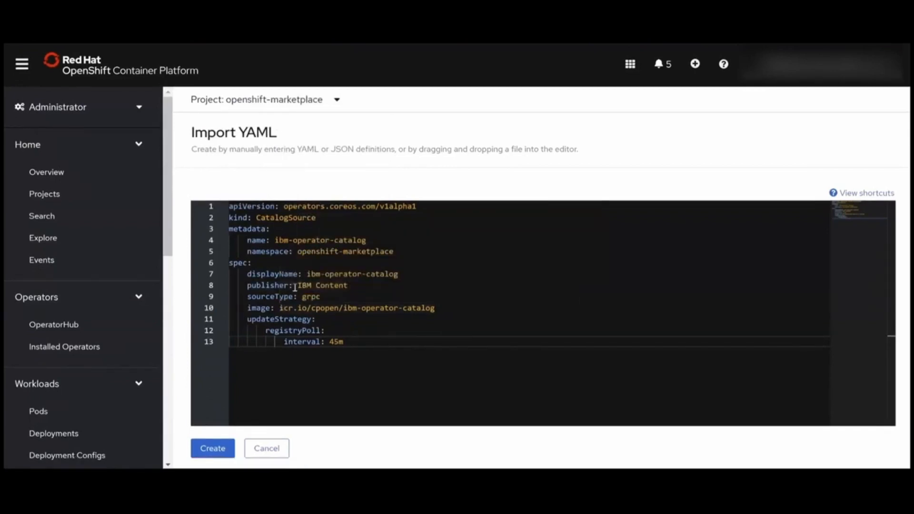
left_click(212, 448)
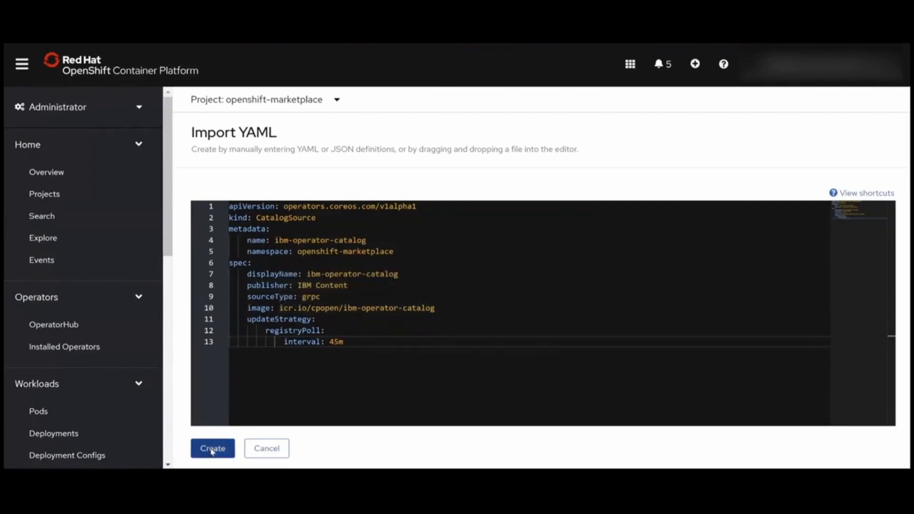
left_click(212, 448)
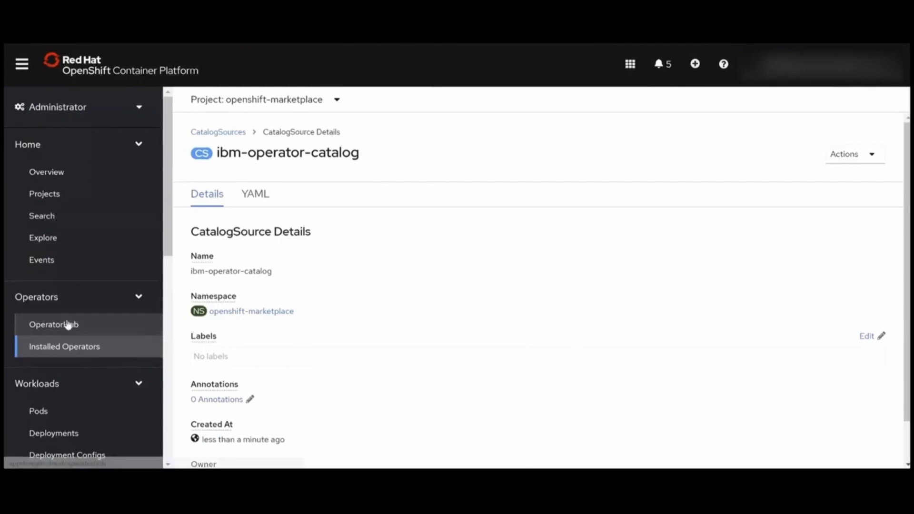
Find IBM Cloud Pak for Security in OperatorHub and begin installing it.
left_click(53, 324)
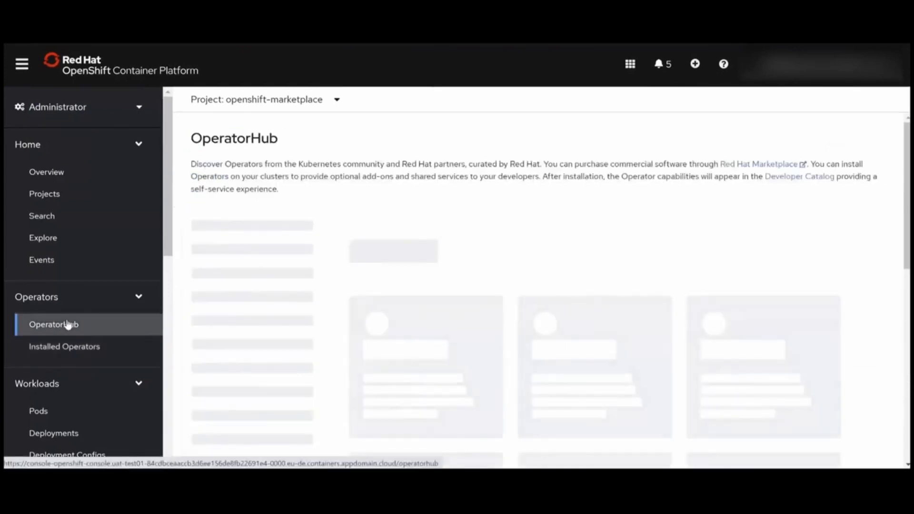
type("Cloud Pak for Security")
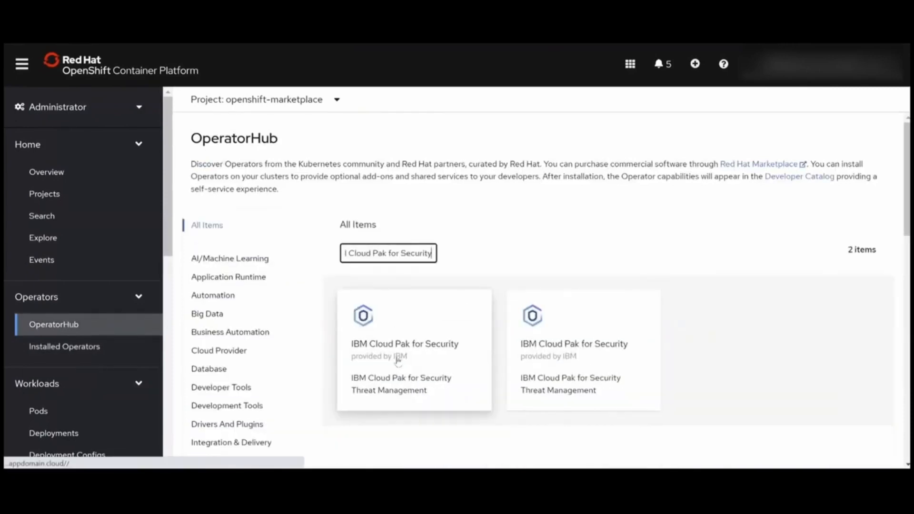
left_click(414, 349)
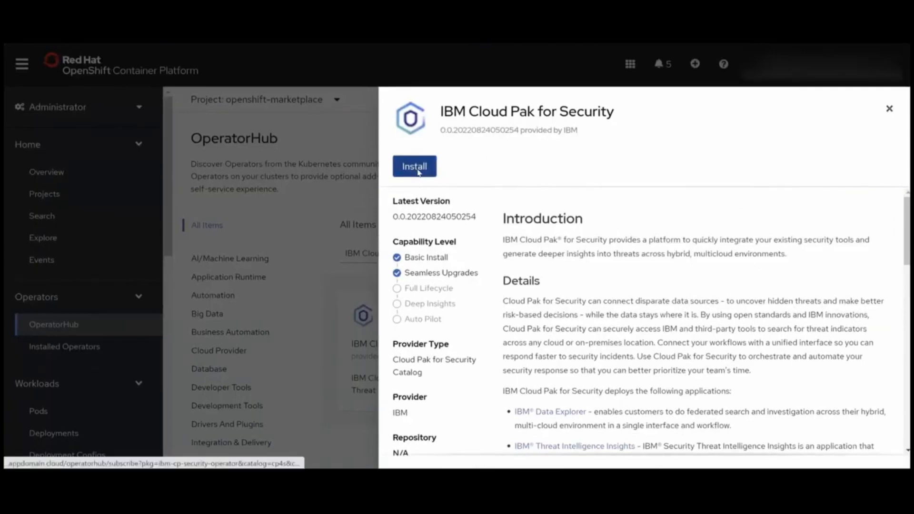
left_click(414, 166)
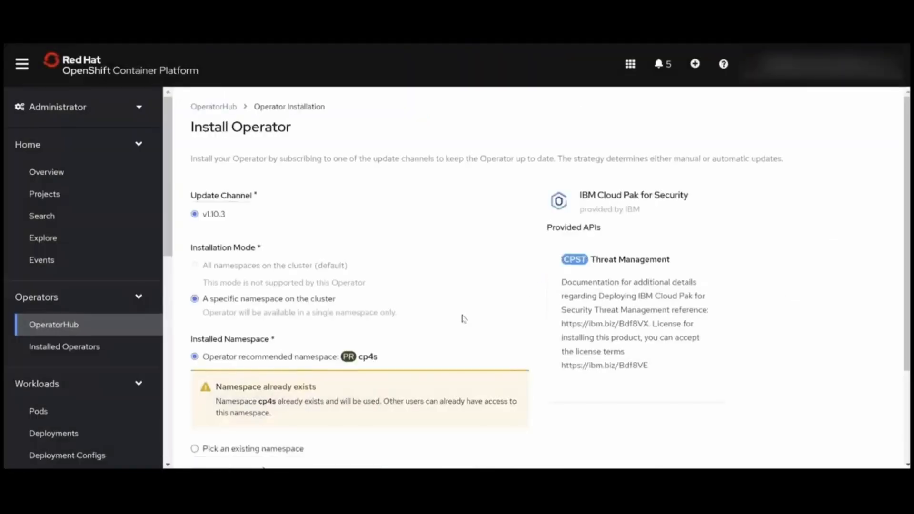
Install the operator into namespace cp4s with Automatic approval.
scroll("down", 3)
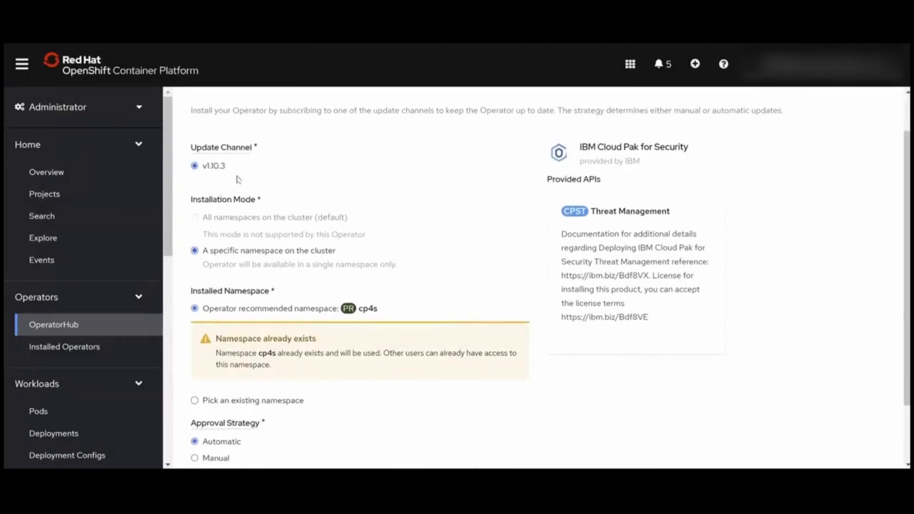
scroll("down", 3)
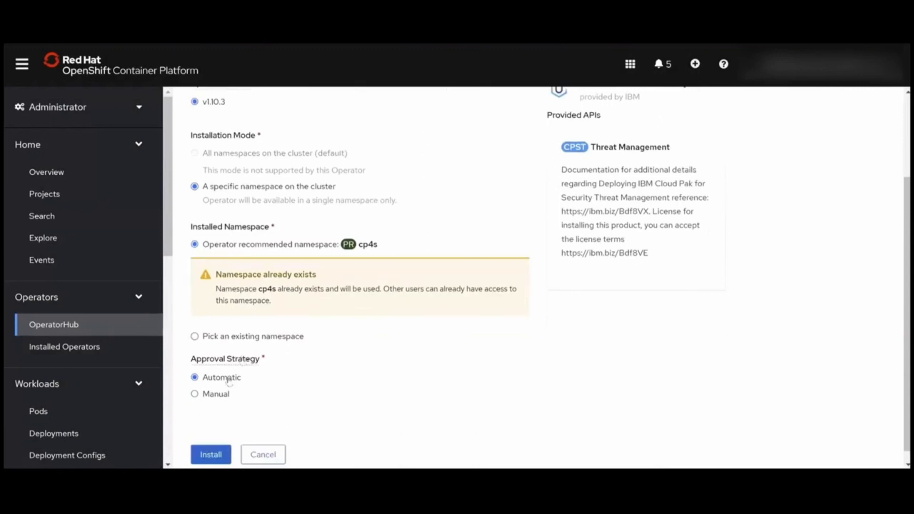
mouse_move(280, 254)
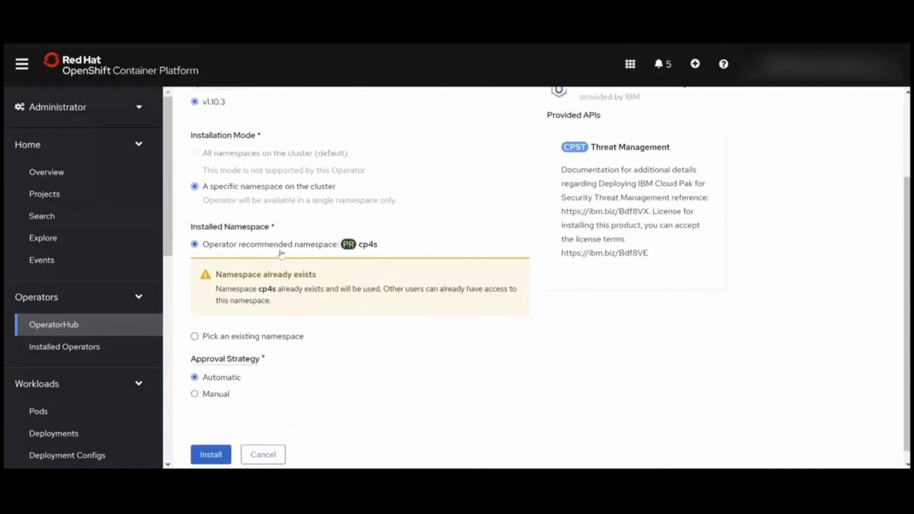
scroll("down", 3)
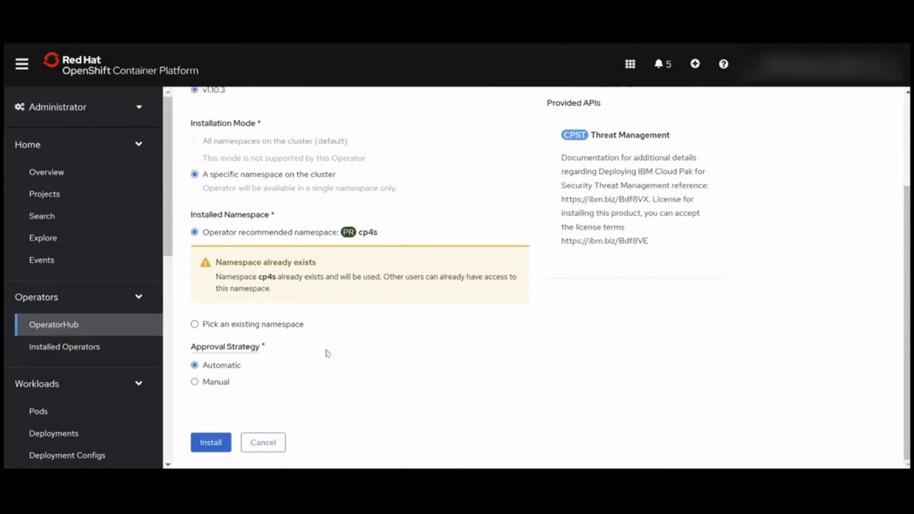
left_click(211, 443)
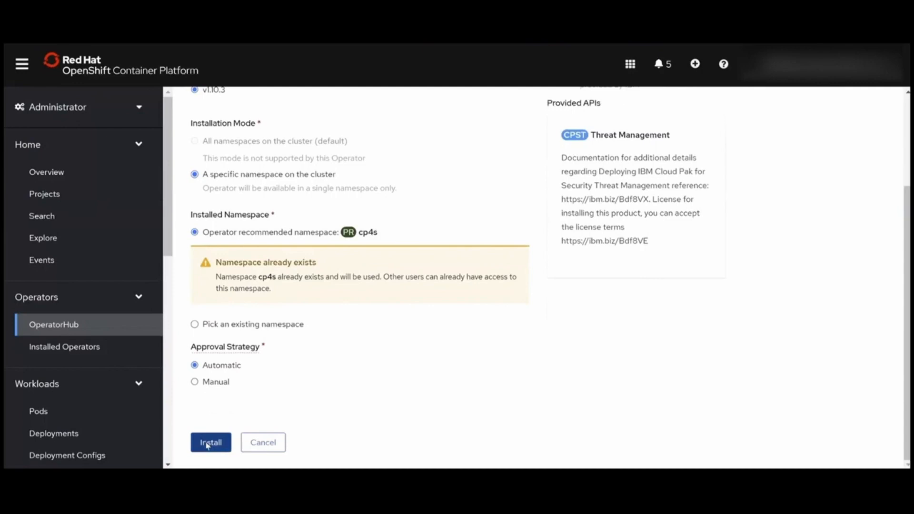
left_click(211, 442)
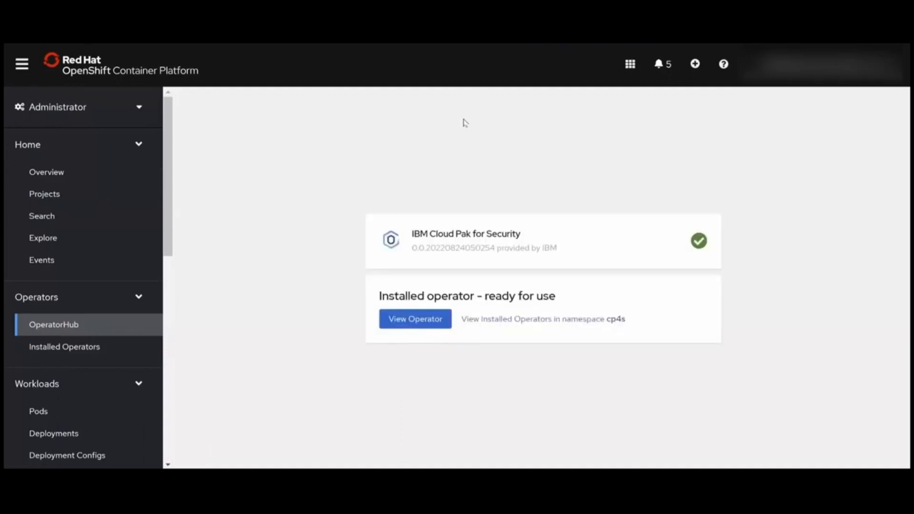
mouse_move(436, 307)
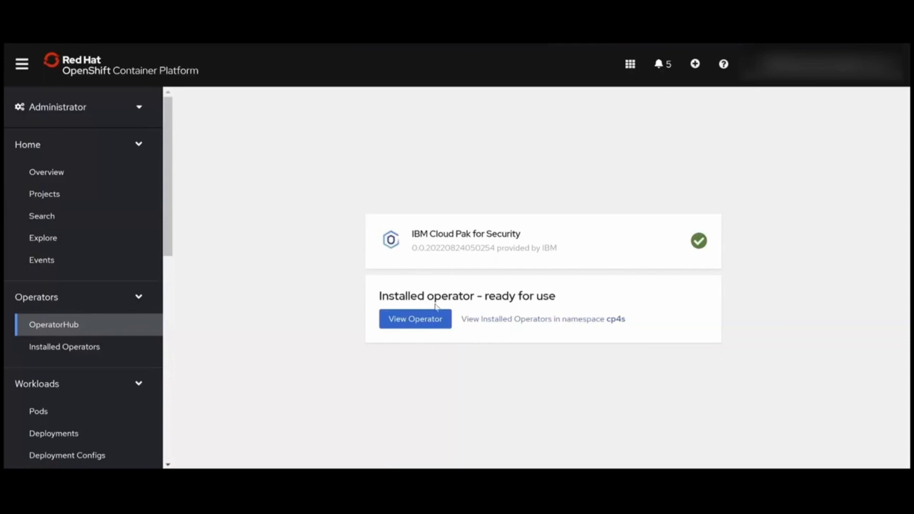
View the installed IBM Cloud Pak for Security operator's details listing Threat Management.
left_click(415, 319)
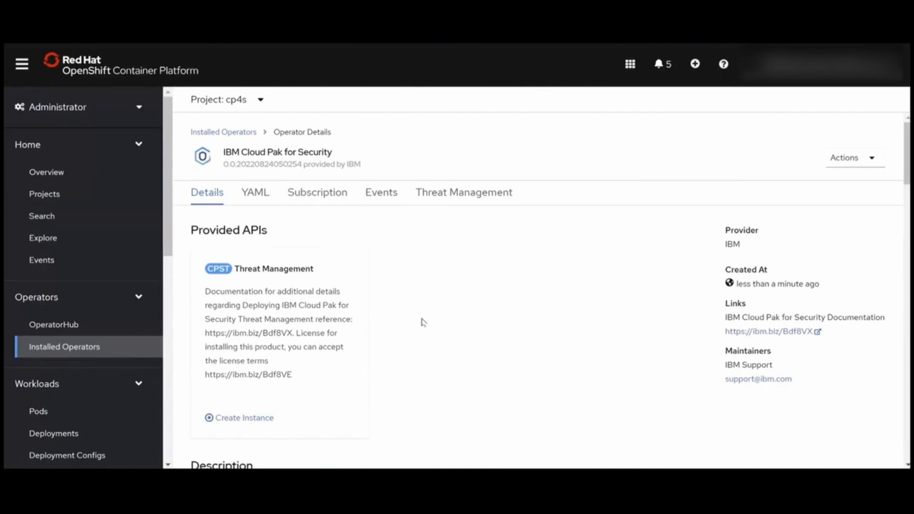
mouse_move(361, 359)
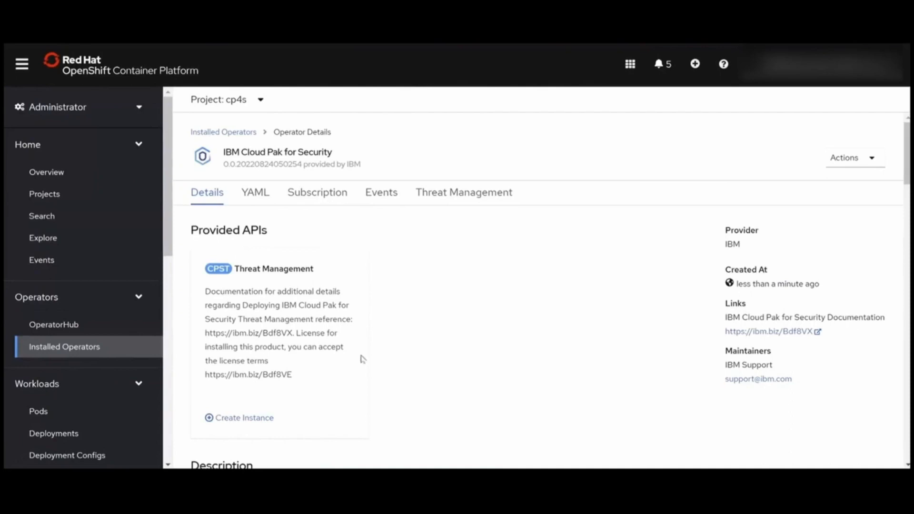
Start a new CP4SThreatManagement instance with license accepted, admin user adminuser and domain uat-test01.ite1.isc.ibmcloudsecurity.com.
left_click(237, 417)
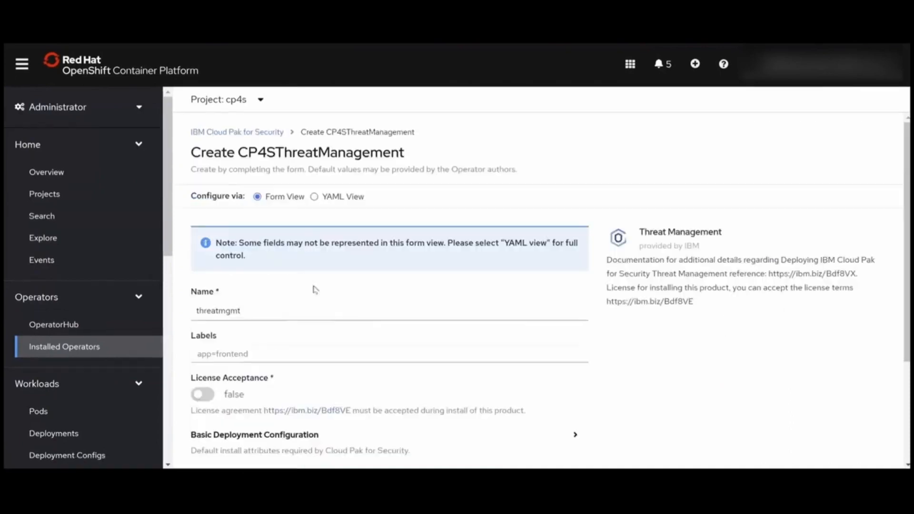
scroll("down", 3)
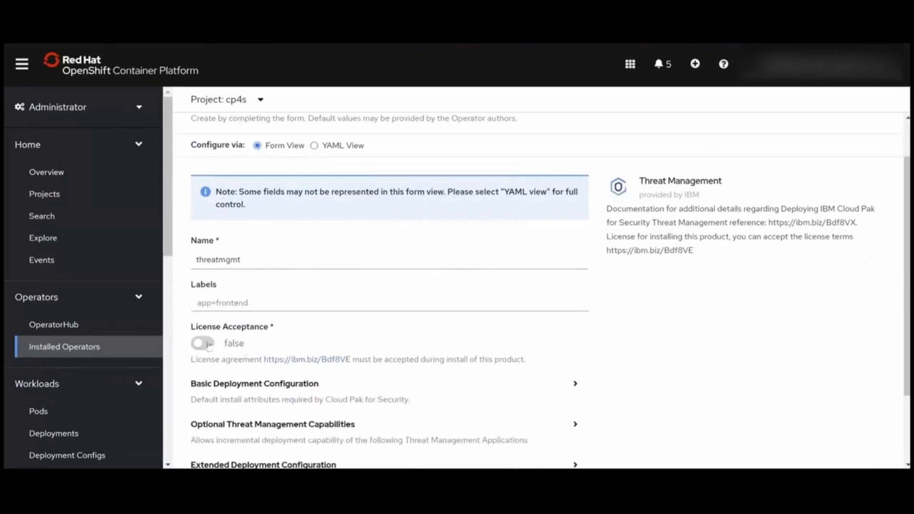
left_click(202, 343)
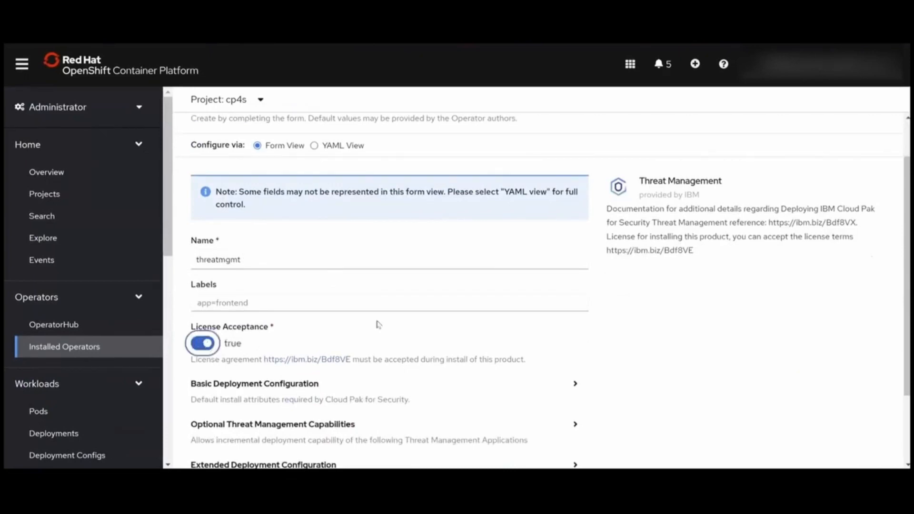
scroll("down", 3)
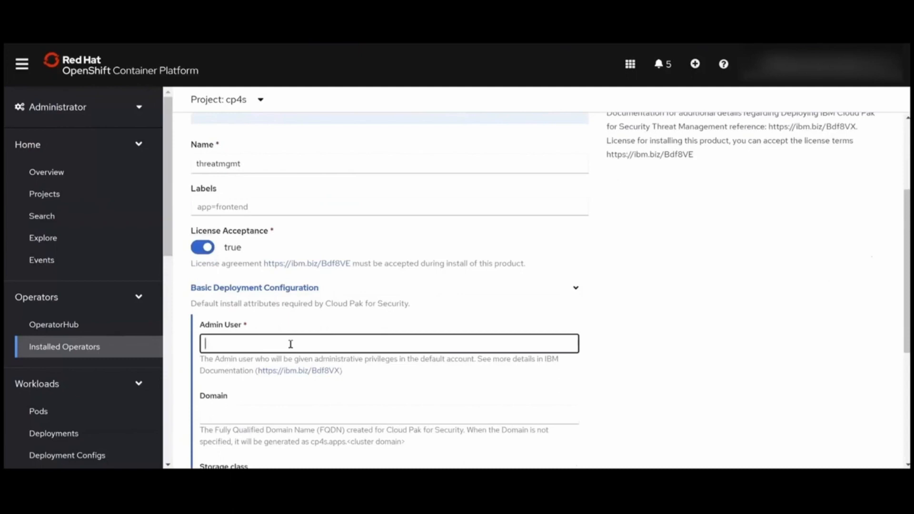
type("adminuser")
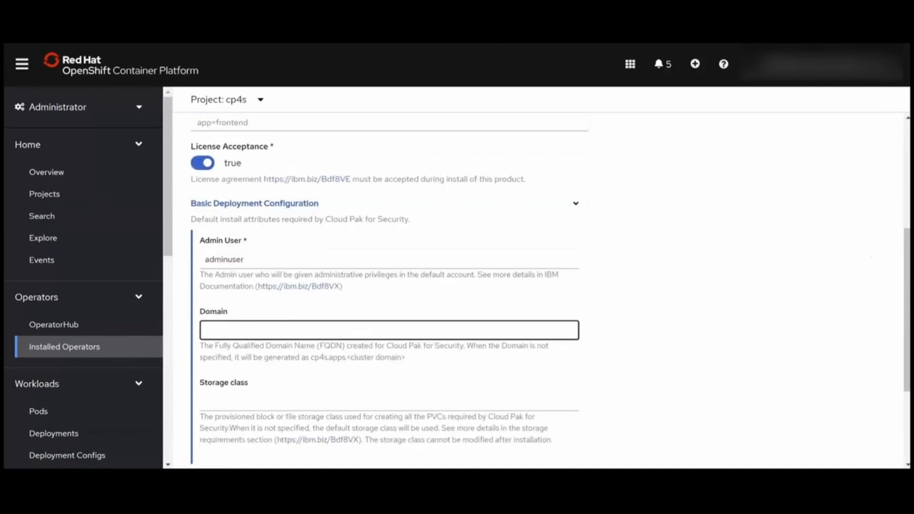
type("uat-test01.ite1.isc.ibmcloudsecurity.com")
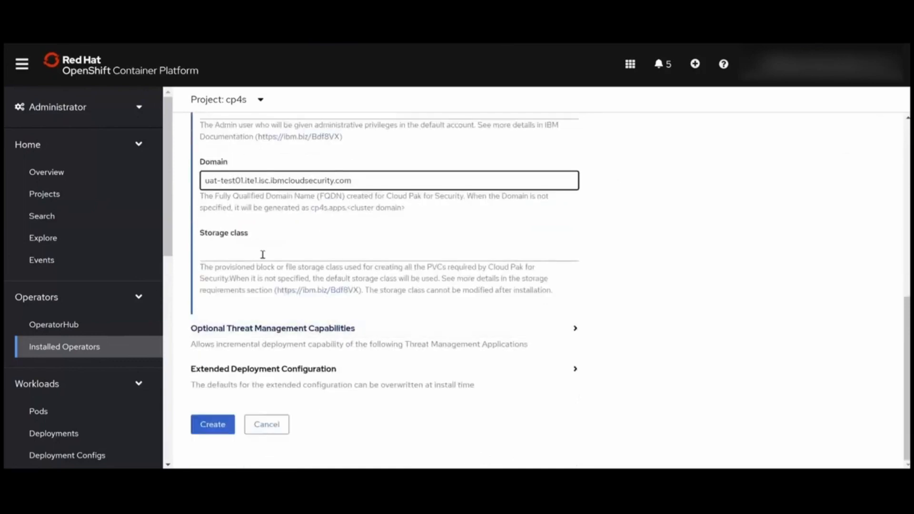
mouse_move(561, 332)
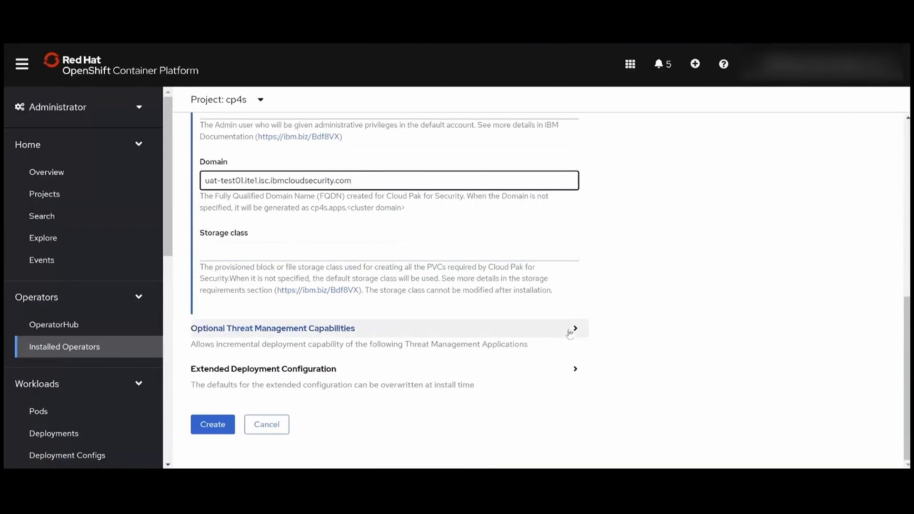
Review the optional capabilities and extended deployment defaults, then create the threatmgmt instance in cp4s.
left_click(573, 328)
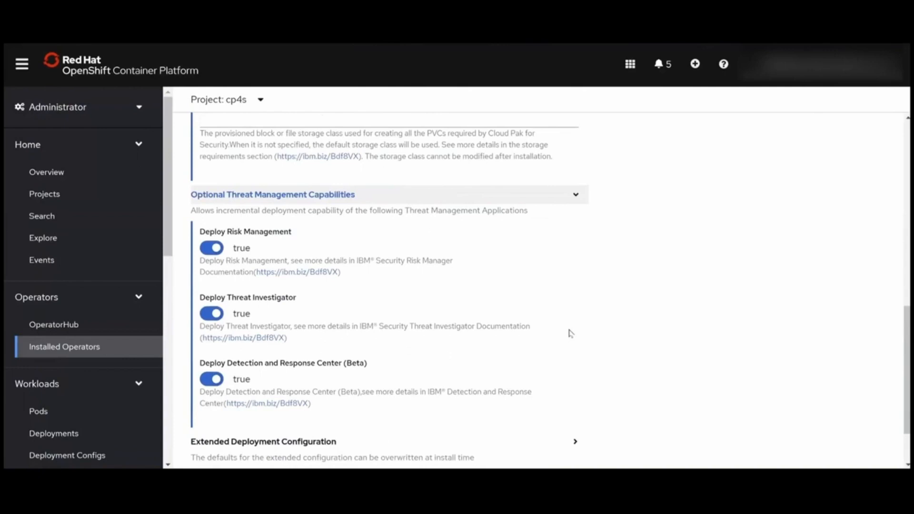
scroll("down", 3)
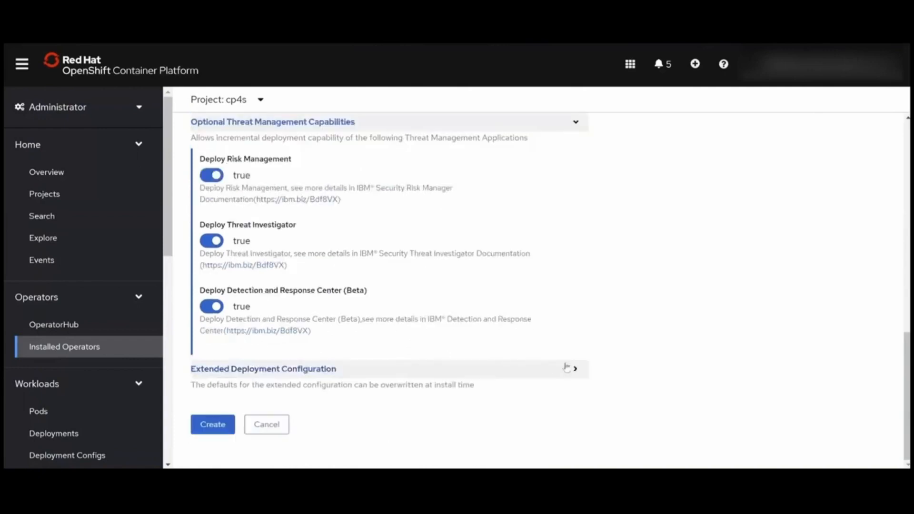
left_click(575, 368)
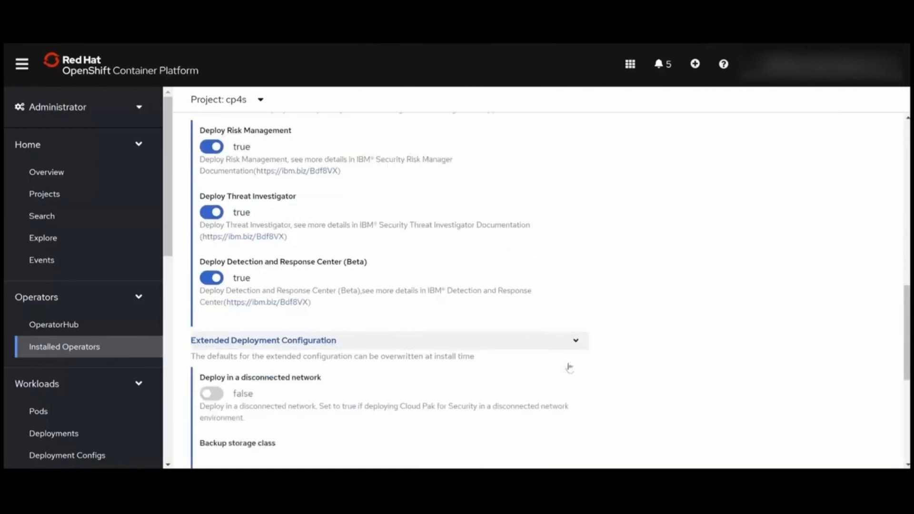
scroll("down", 3)
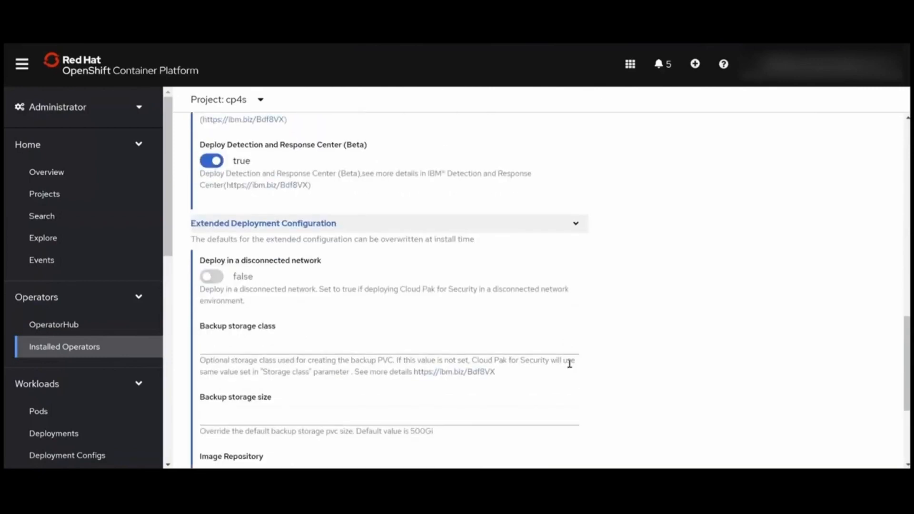
scroll("down", 3)
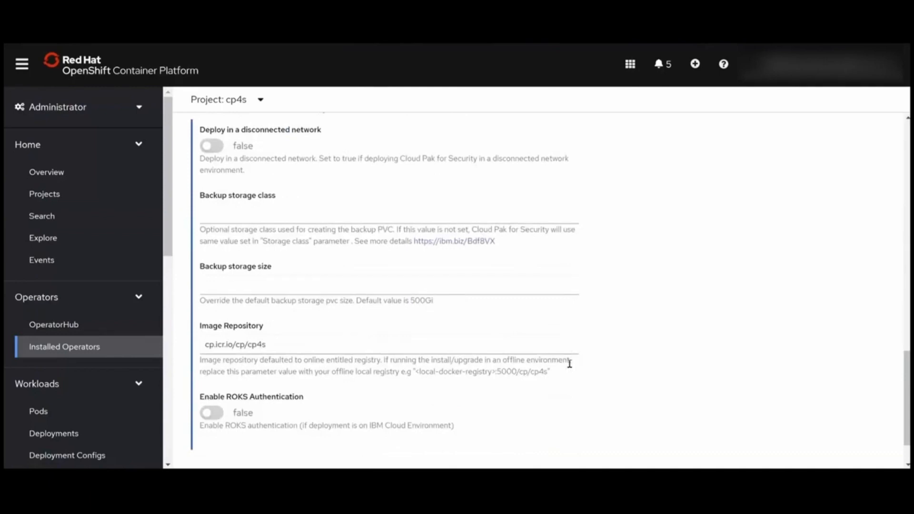
scroll("down", 3)
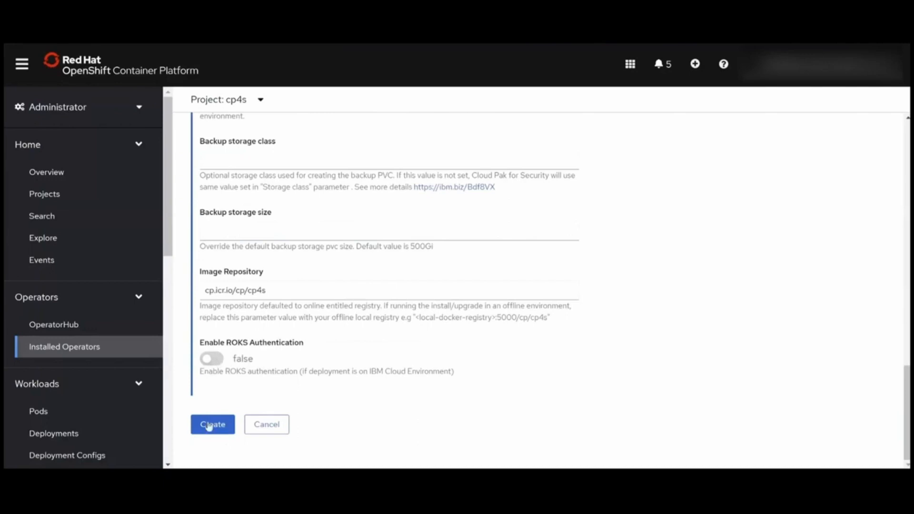
left_click(212, 424)
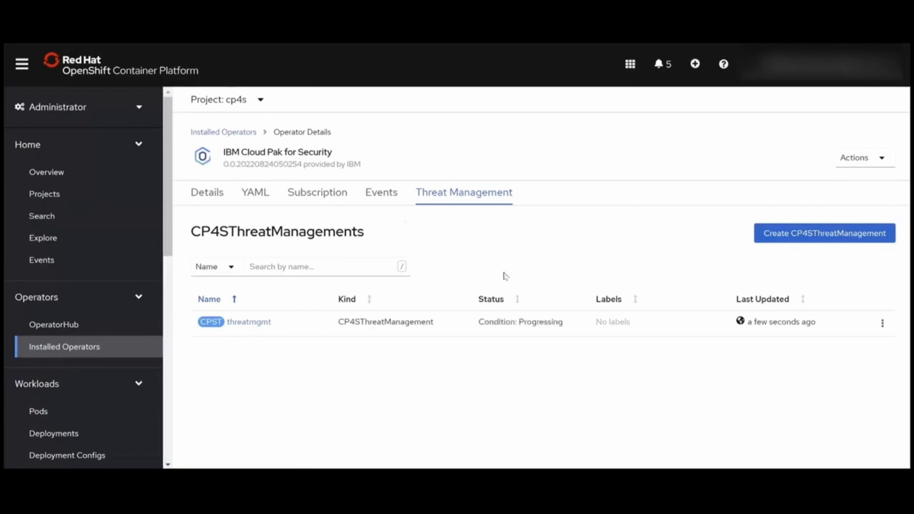
mouse_move(518, 336)
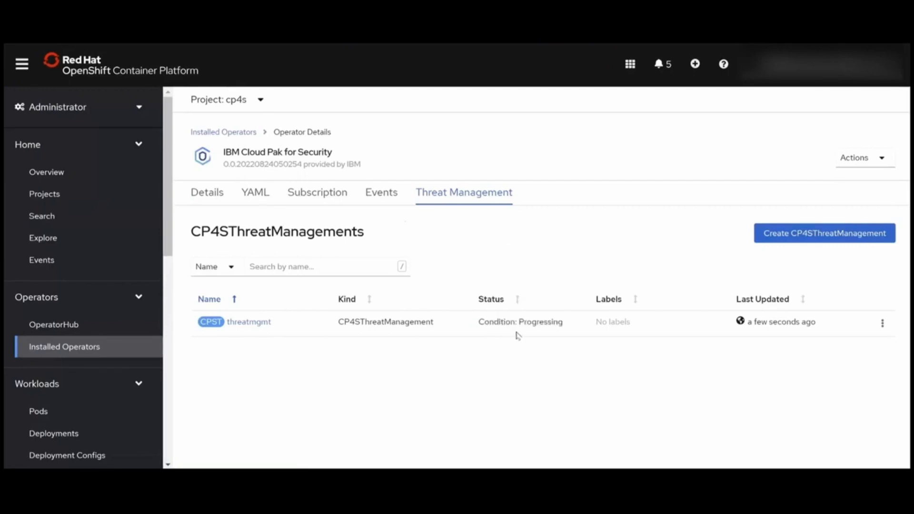
mouse_move(263, 327)
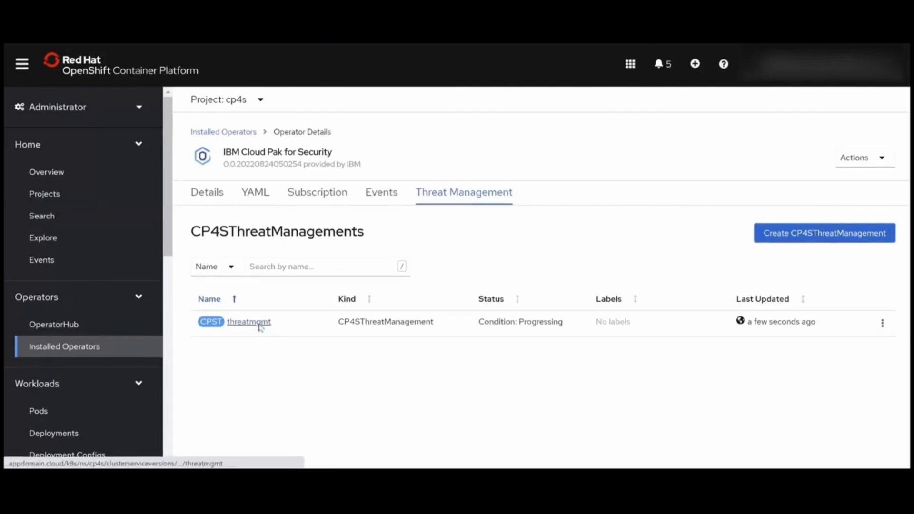
View the threatmgmt instance's Conditions, showing Progressing while waiting for the Foundations Operator.
left_click(248, 321)
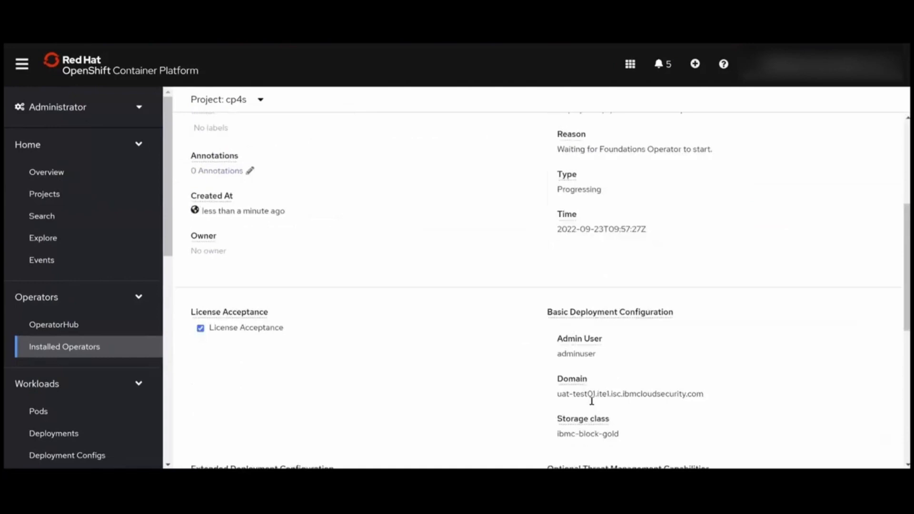
scroll("down", 3)
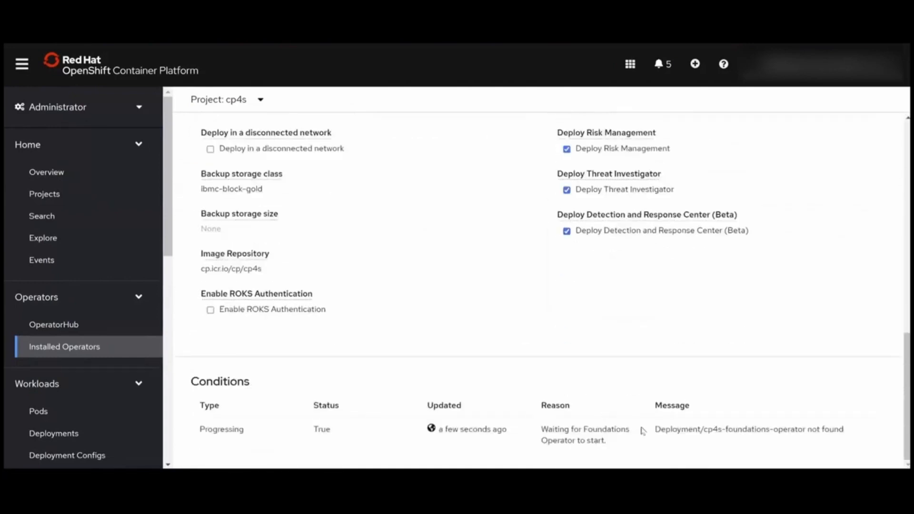